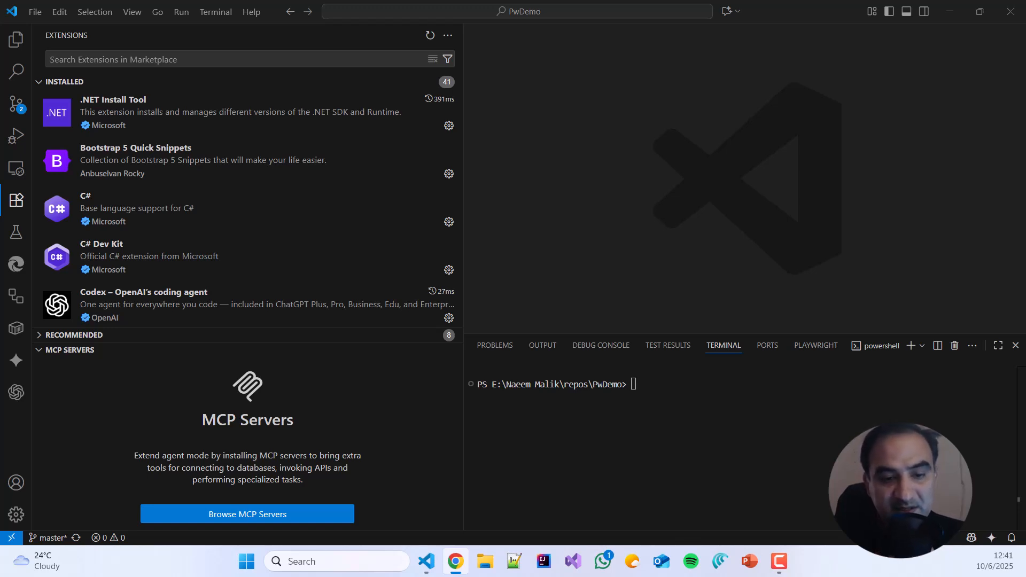
mouse_move(320, 437)
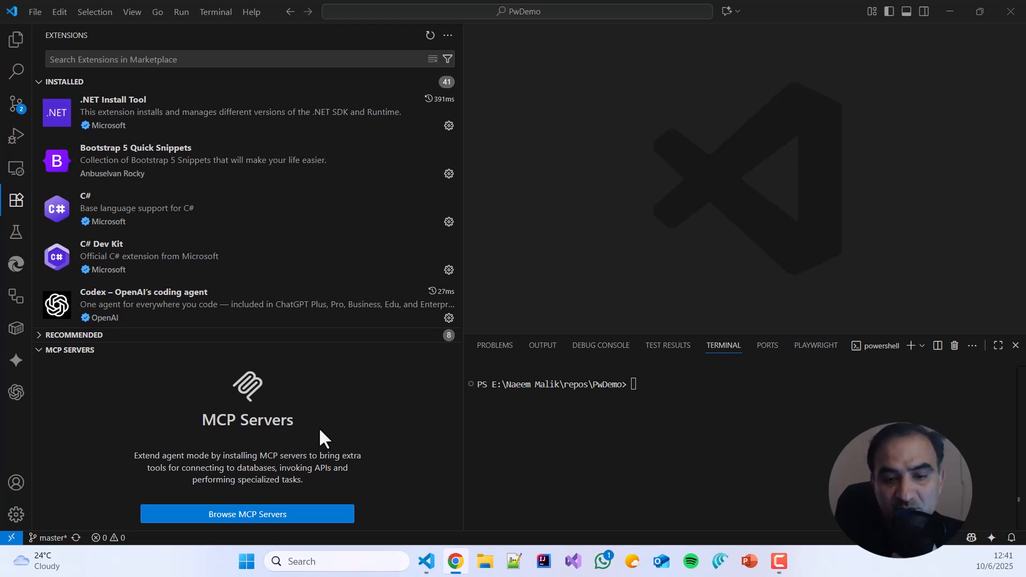
mouse_move(288, 456)
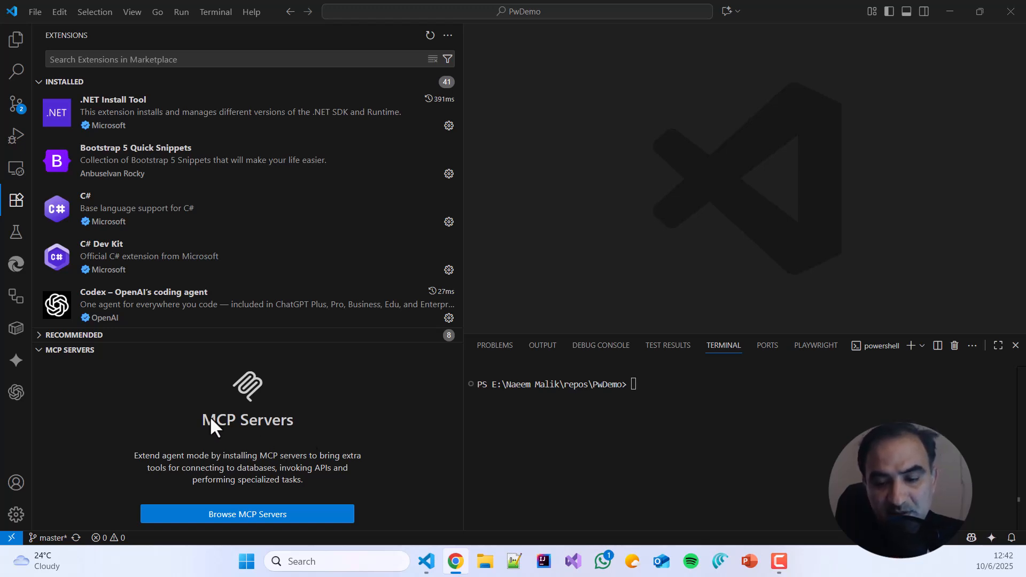
mouse_move(427, 464)
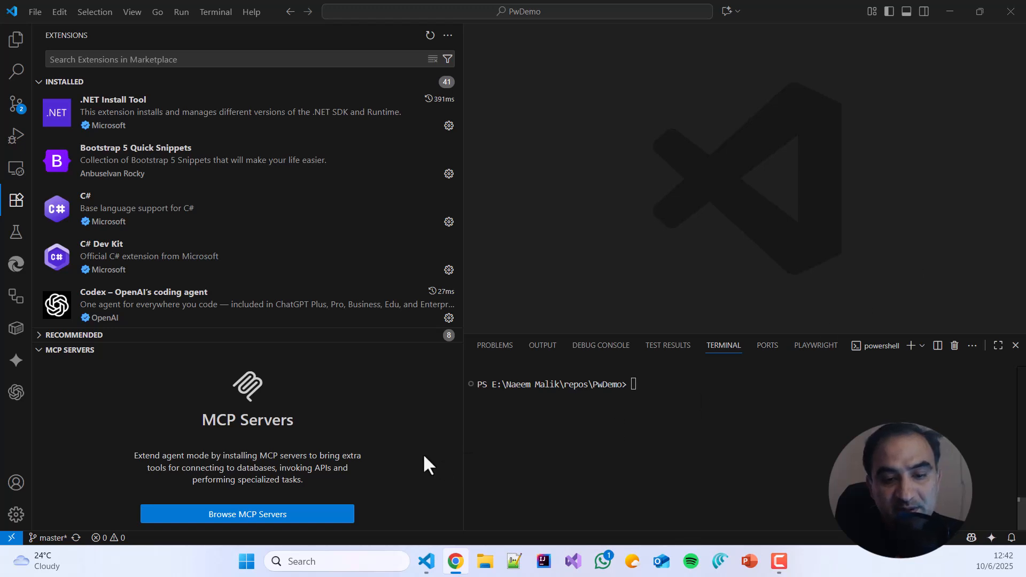
mouse_move(314, 437)
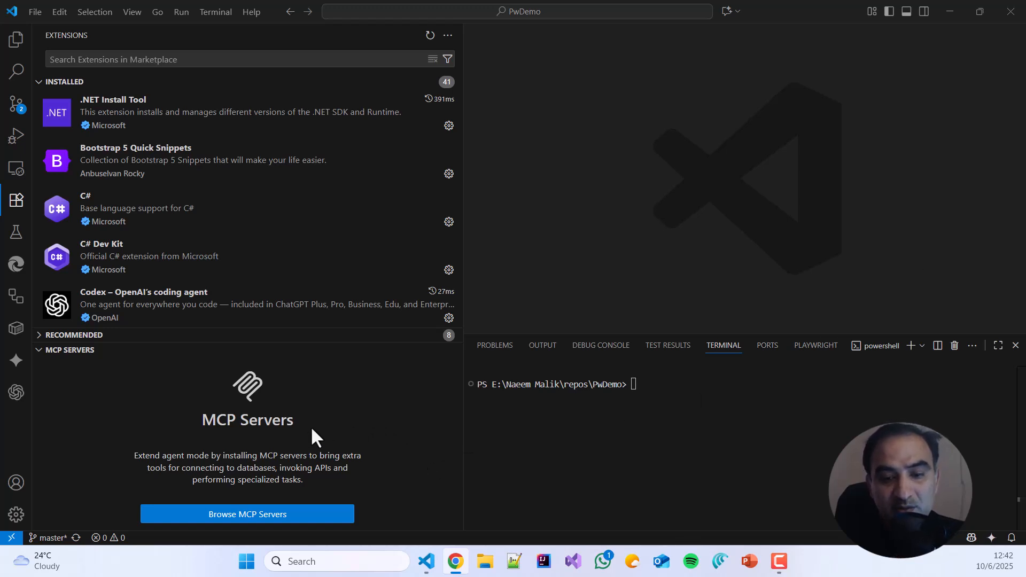
mouse_move(314, 450)
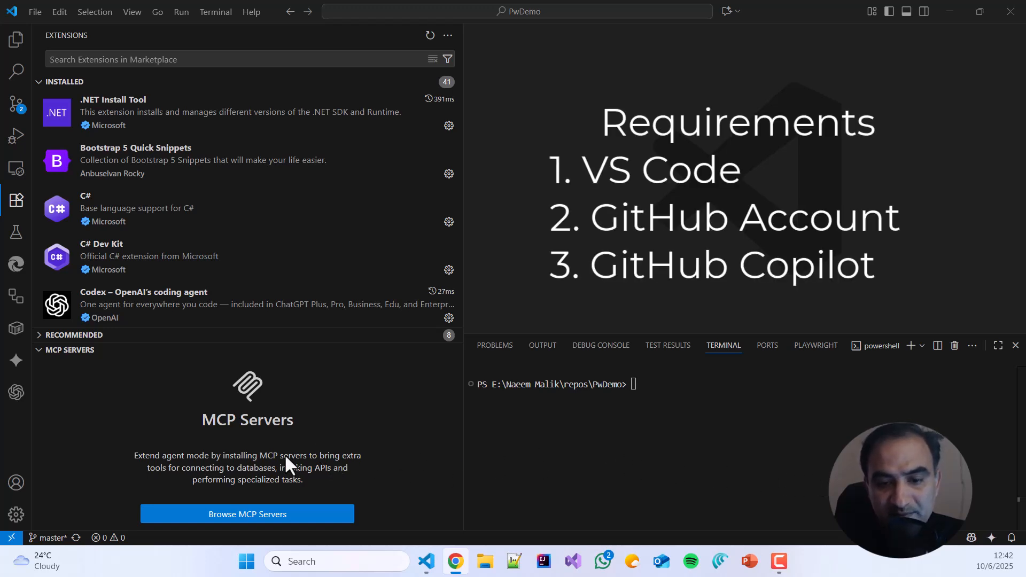
mouse_move(255, 462)
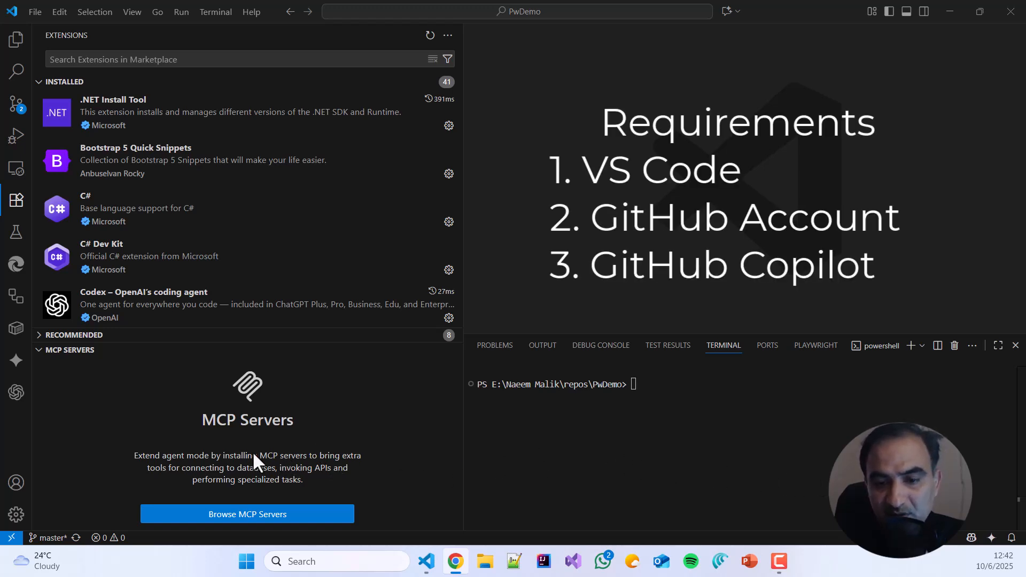
mouse_move(33, 320)
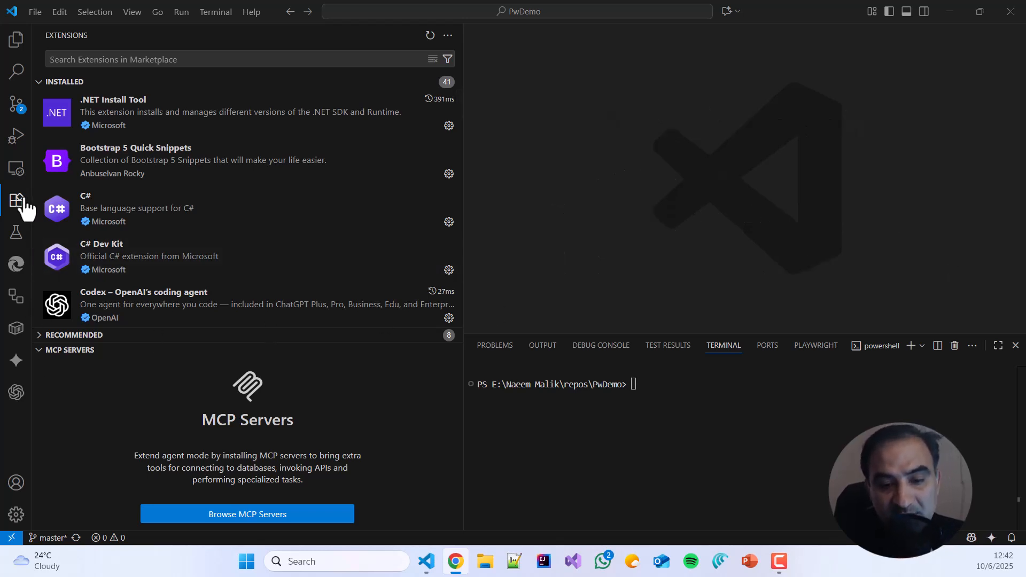
Search the GitHub MCP Registry for 'Playwright' and choose Install in VS Code on Microsoft's Playwright card
left_click(235, 58)
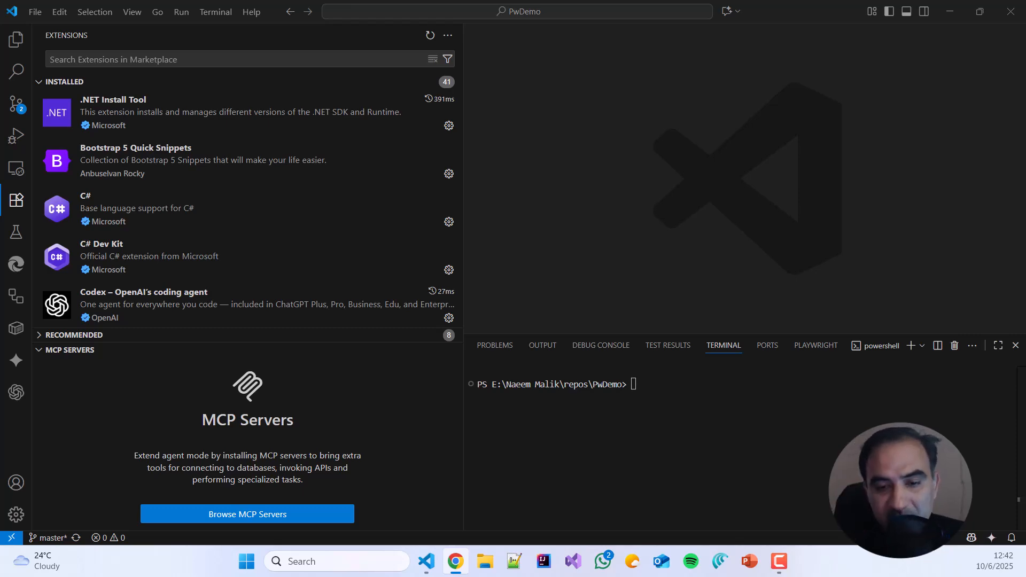
left_click(247, 514)
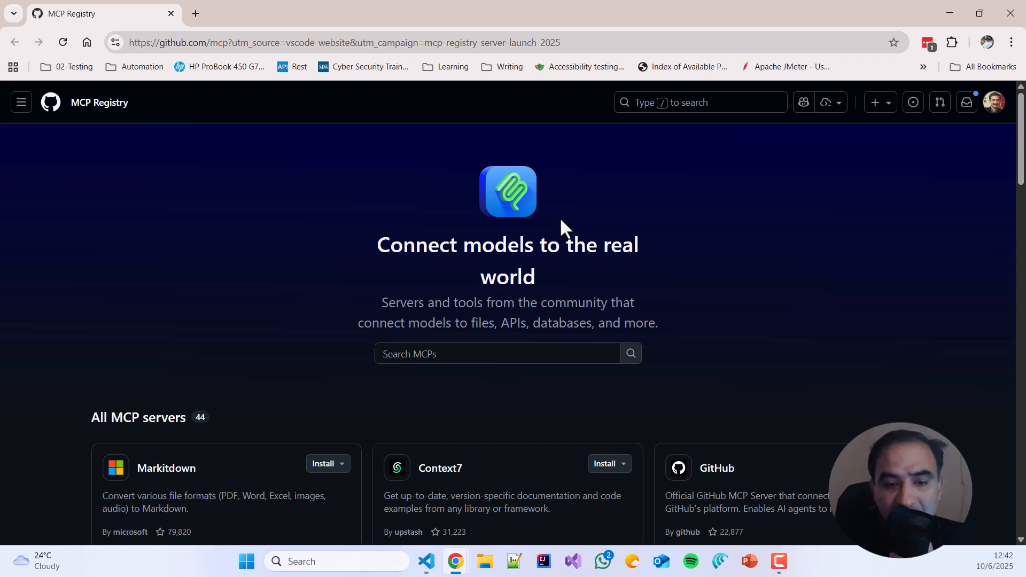
mouse_move(509, 212)
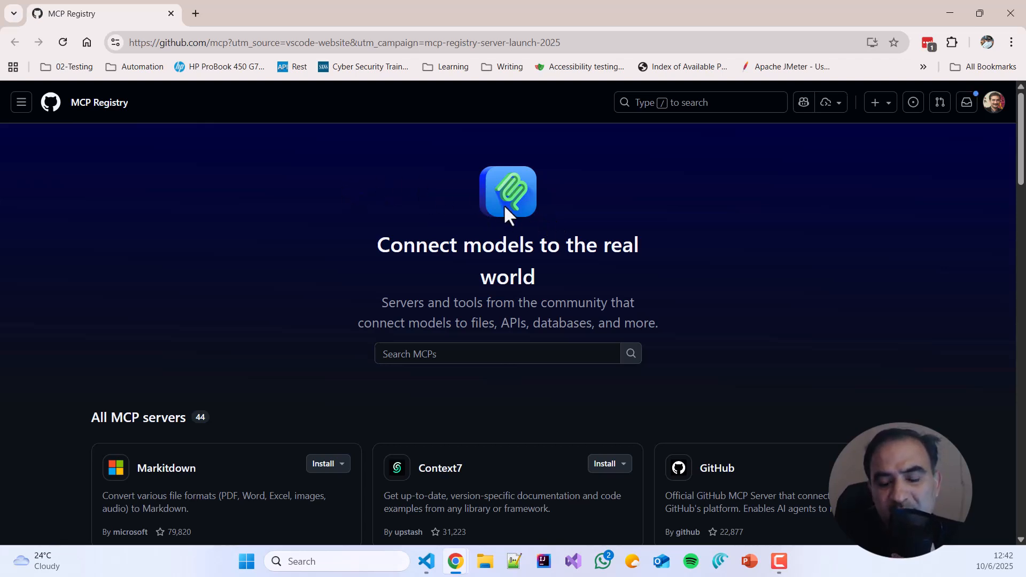
mouse_move(908, 173)
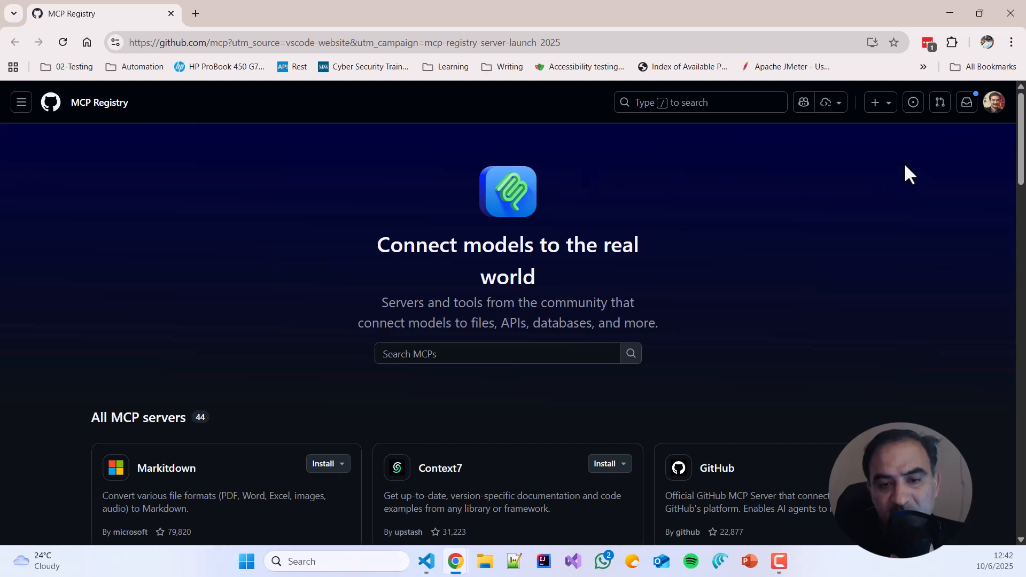
mouse_move(832, 299)
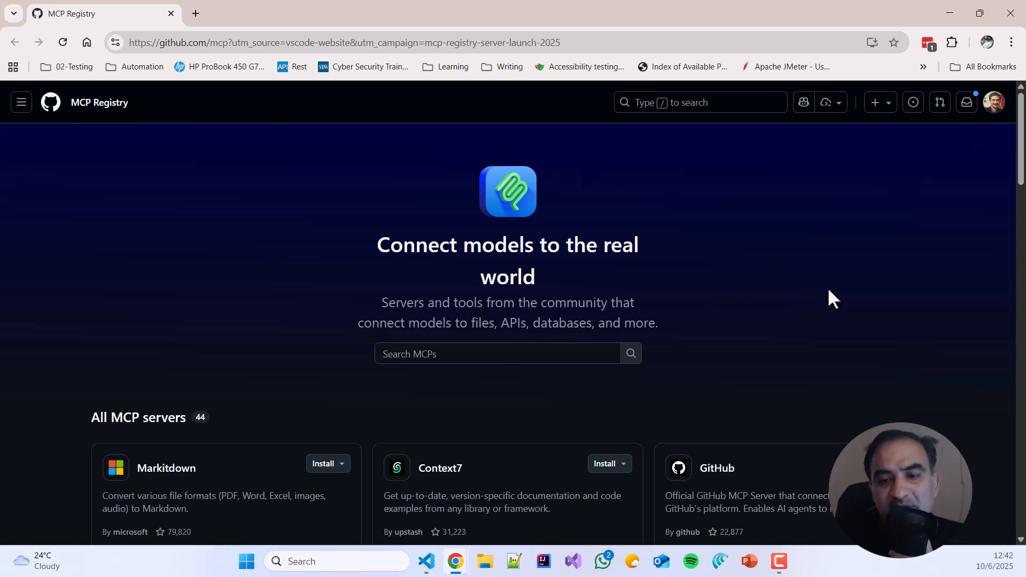
left_click(488, 354)
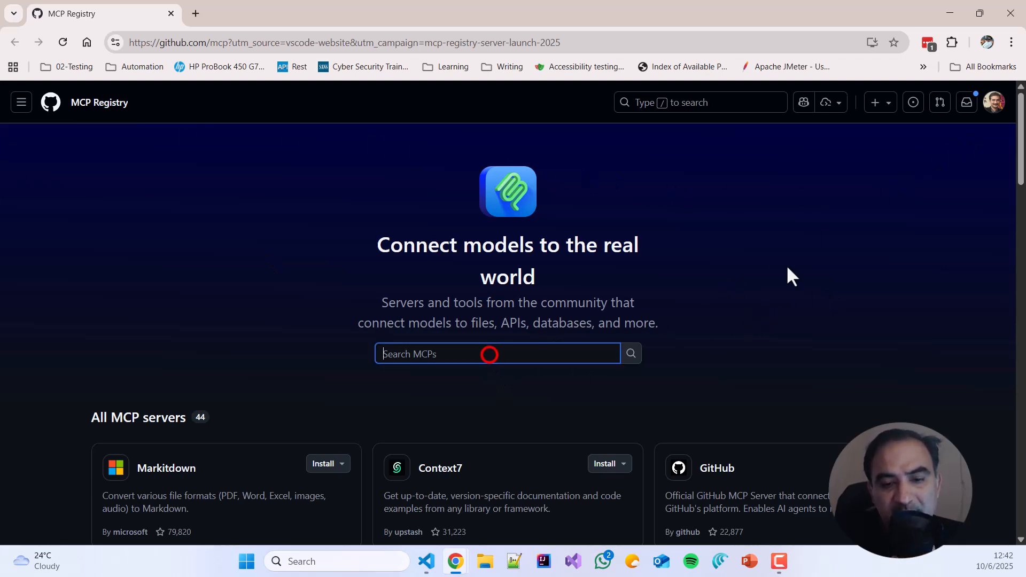
scroll("down", 3)
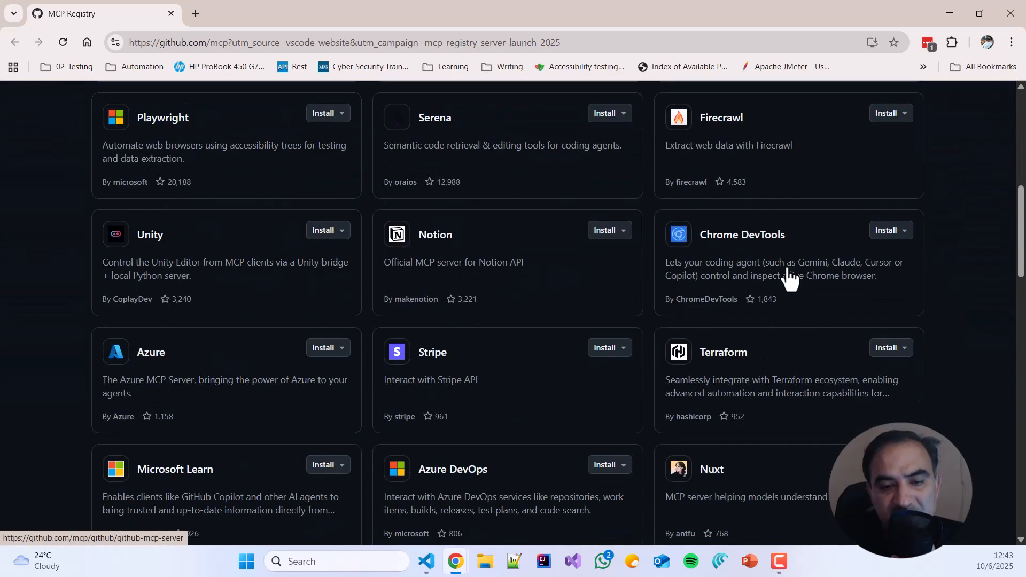
scroll("down", 3)
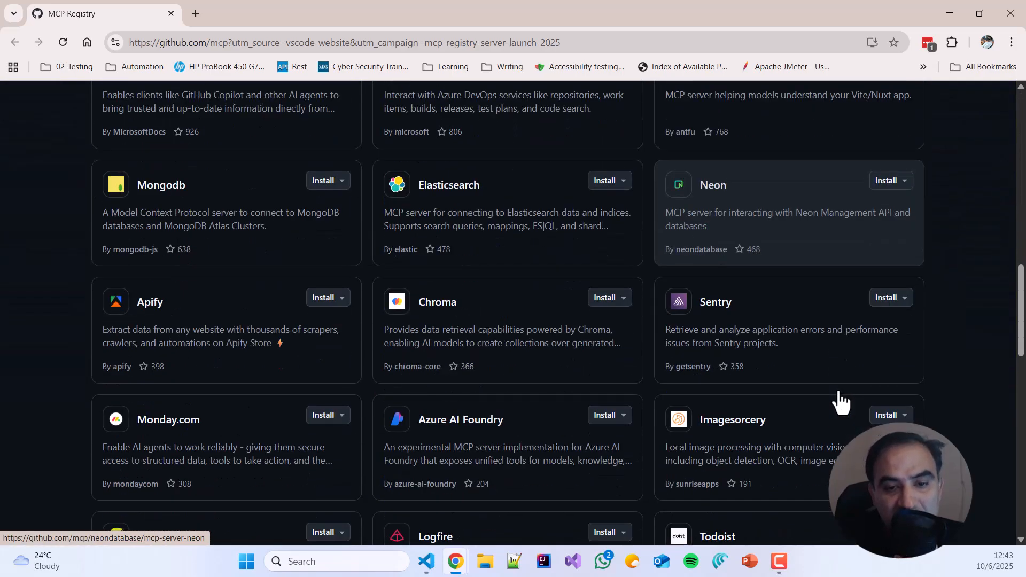
scroll("up", 3)
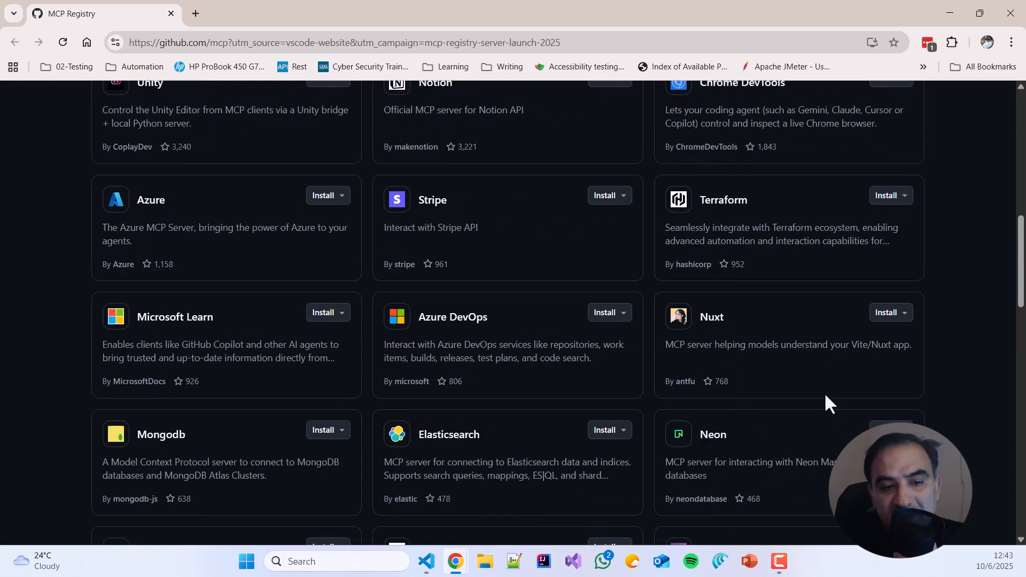
scroll("up", 3)
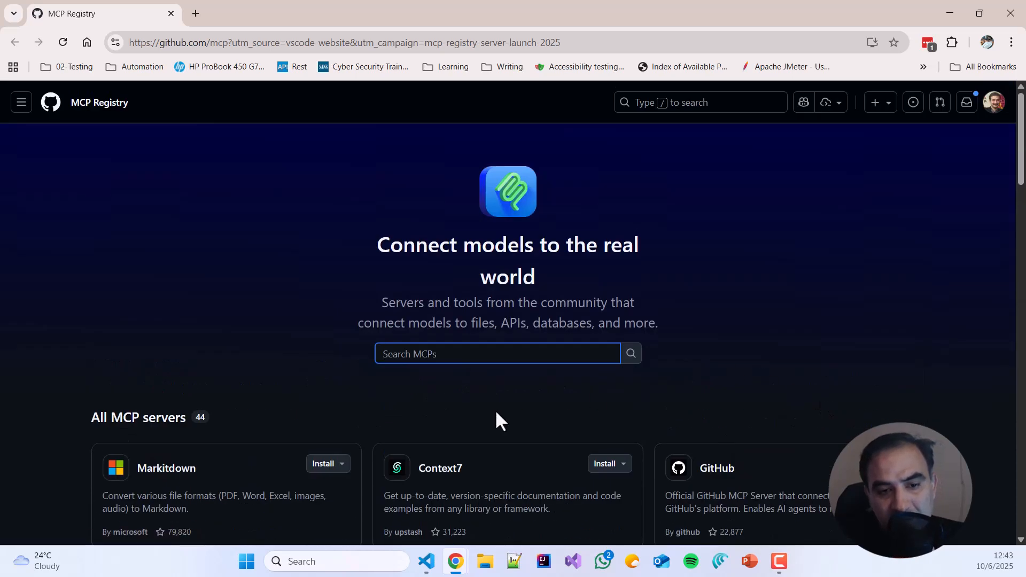
type("Playwright")
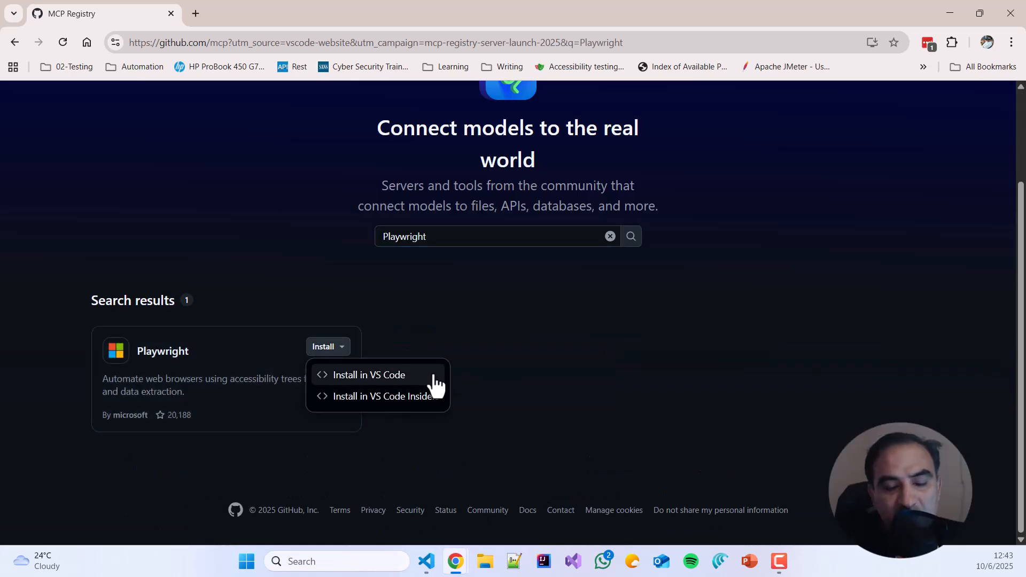
left_click(368, 375)
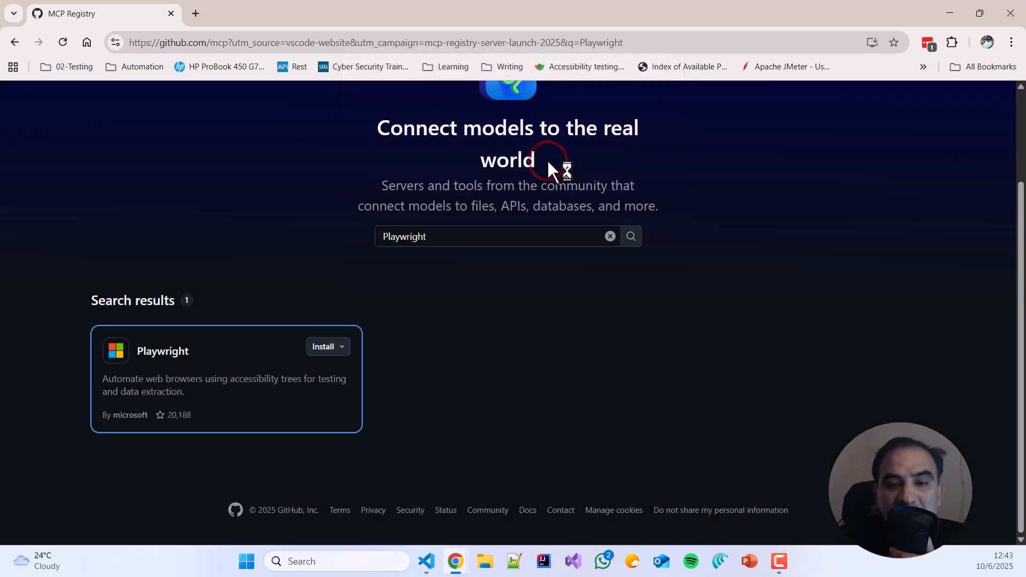
mouse_move(764, 162)
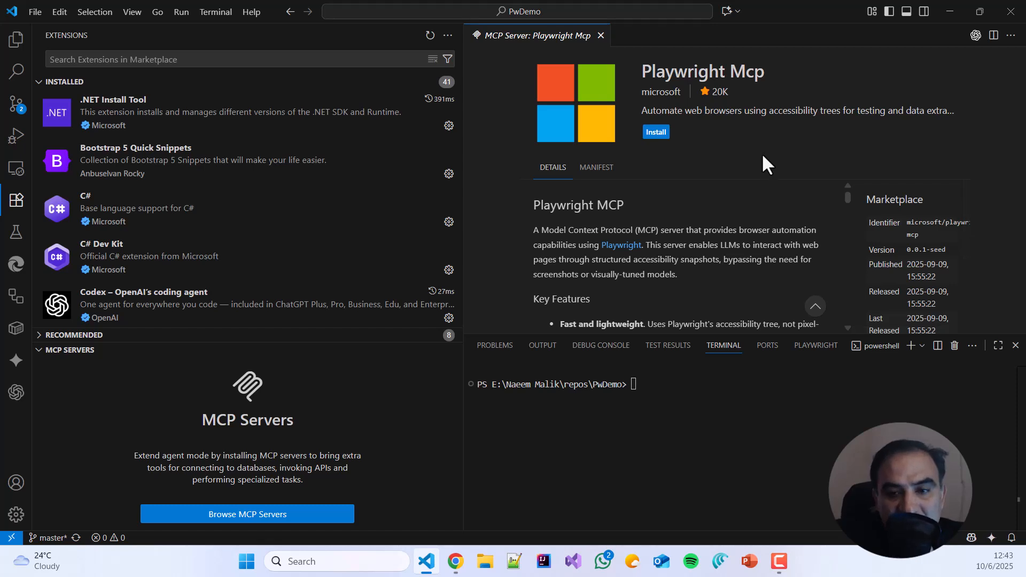
mouse_move(478, 376)
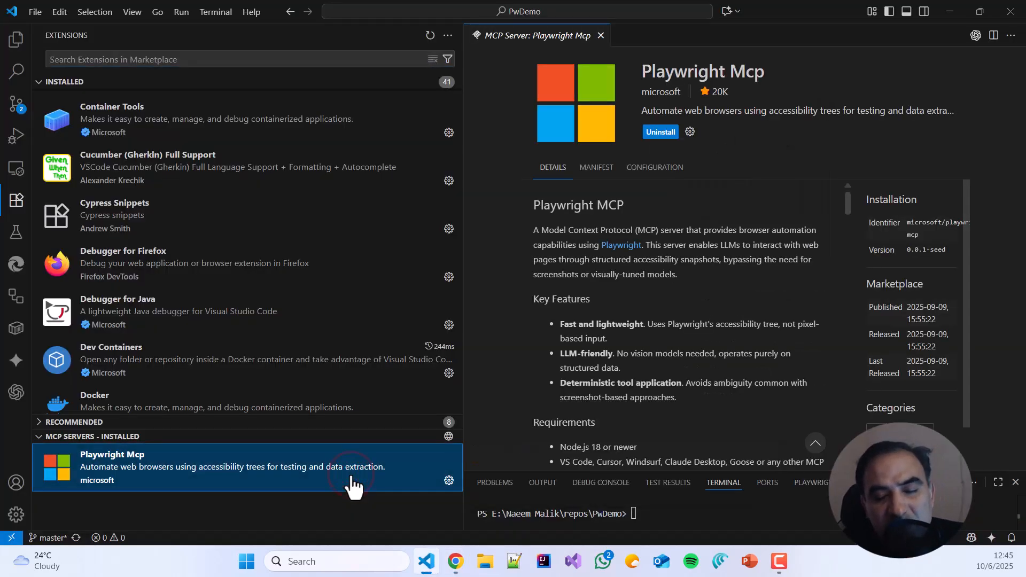
Scroll the Playwright MCP server page down to its Getting started configuration
scroll("down", 3)
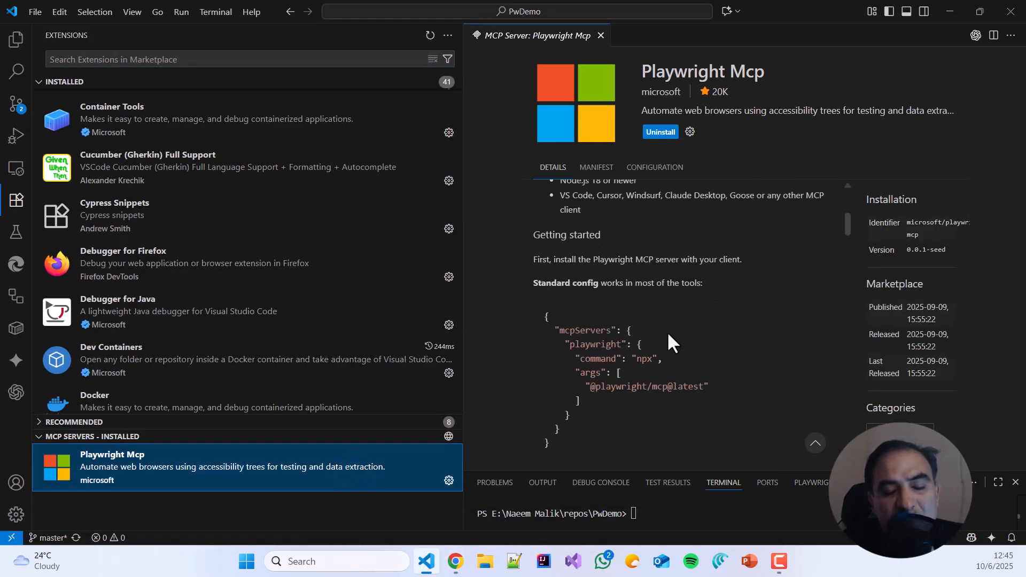
scroll("down", 3)
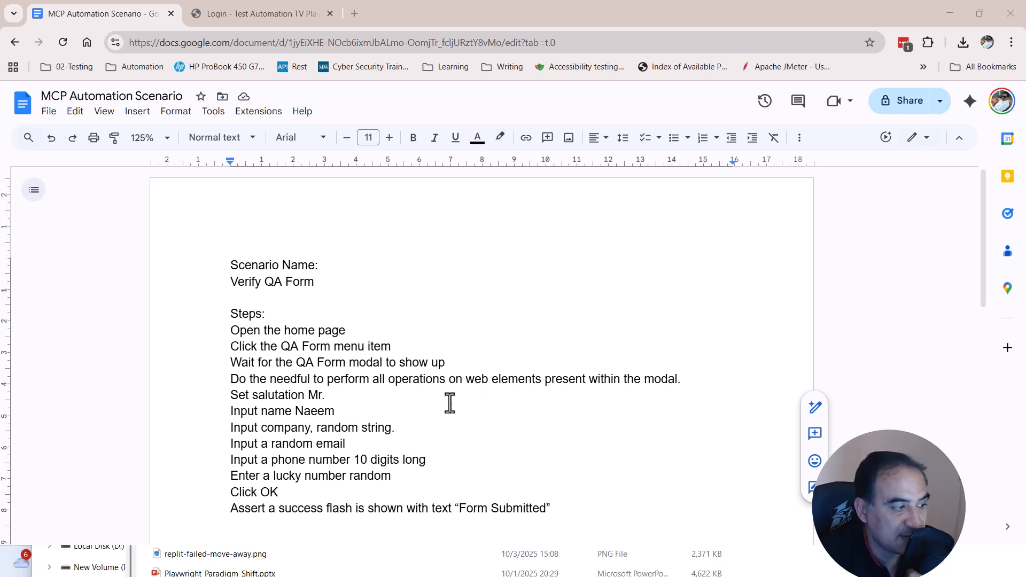
mouse_move(444, 410)
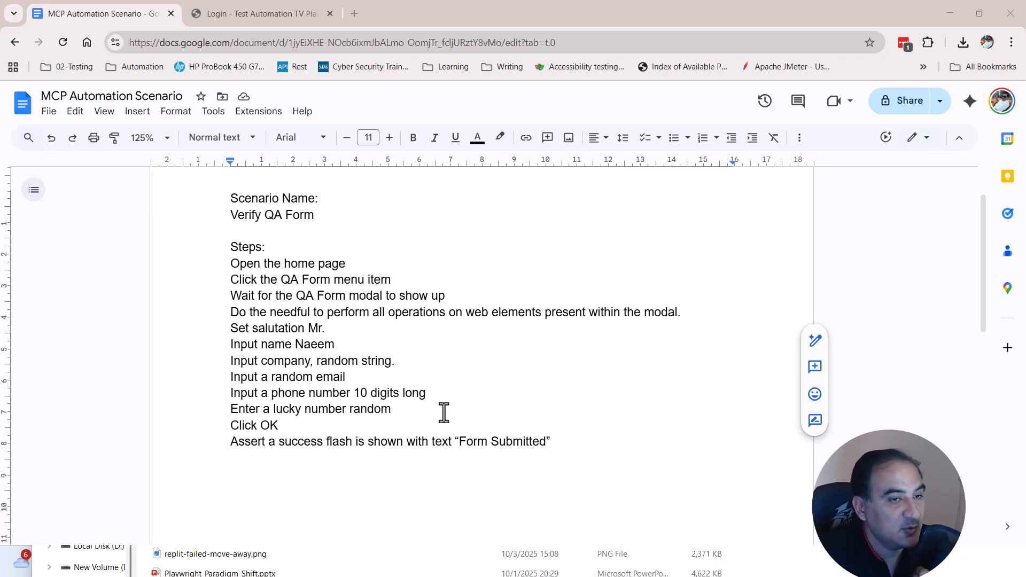
mouse_move(370, 334)
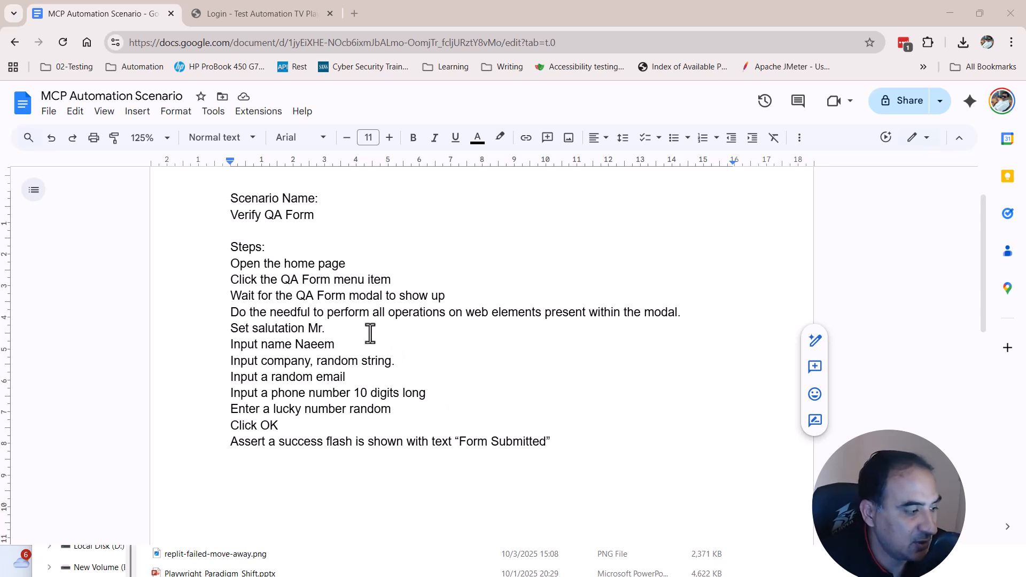
mouse_move(329, 311)
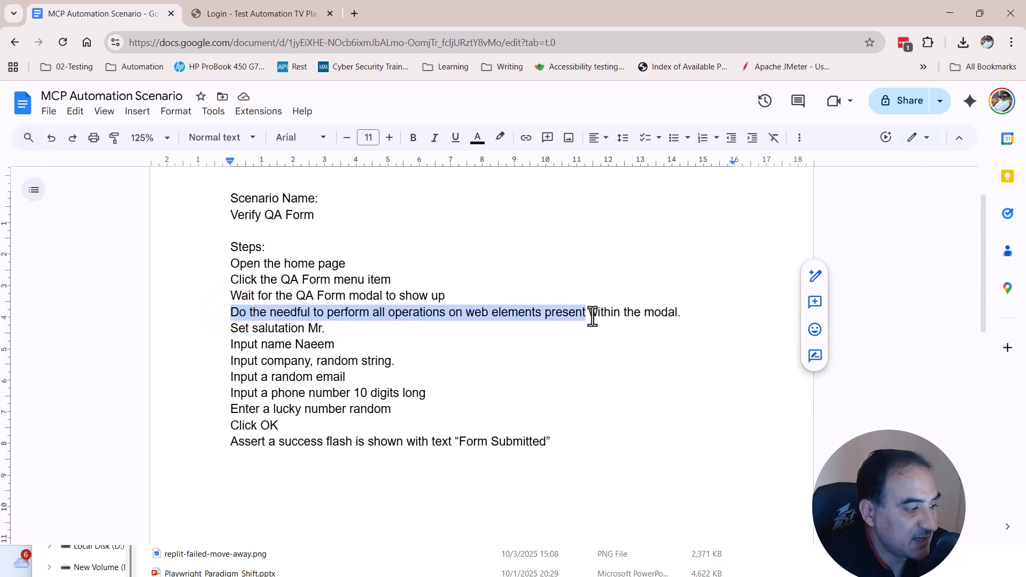
left_click_drag(589, 312, 680, 312)
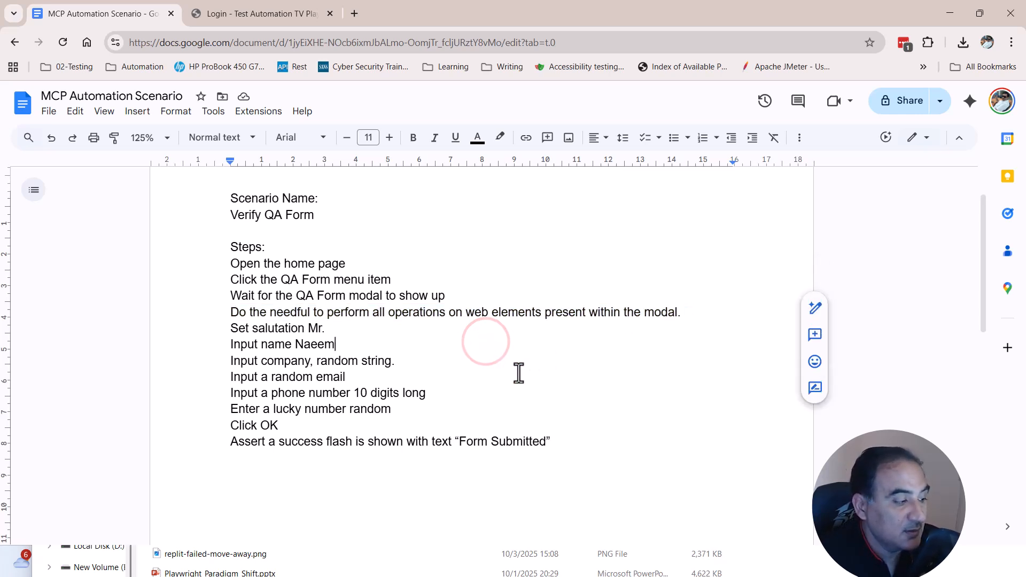
mouse_move(249, 360)
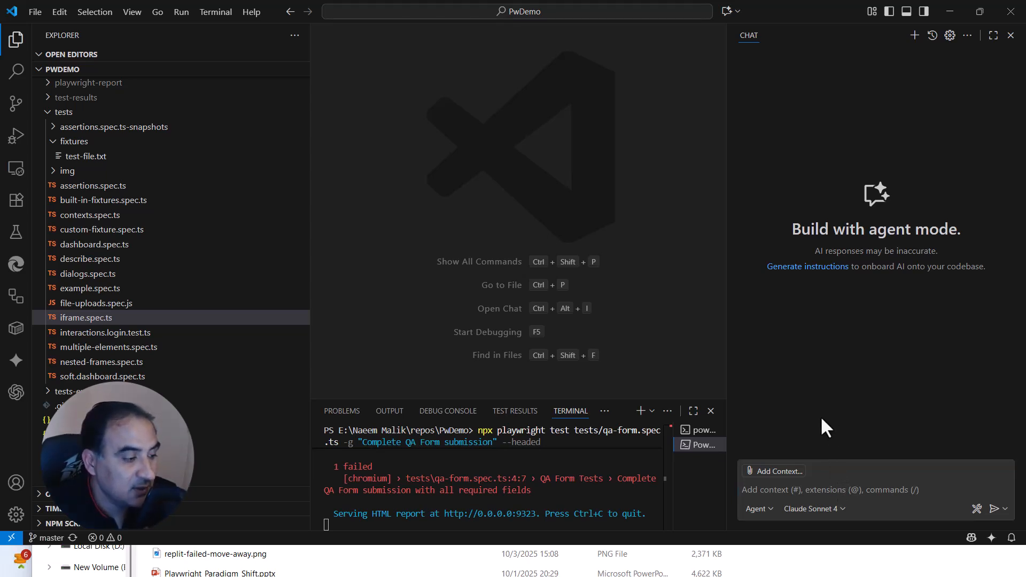
mouse_move(867, 413)
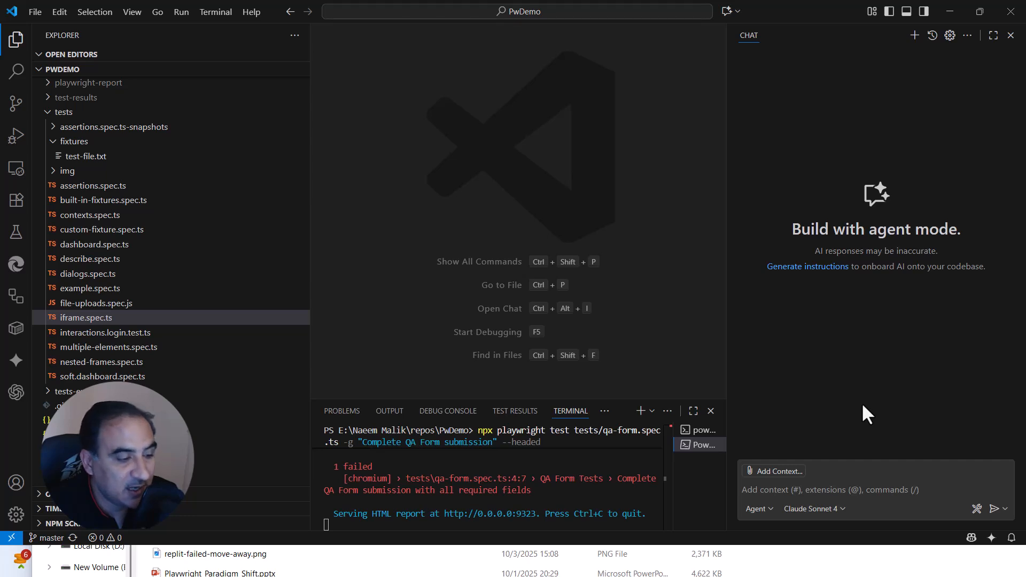
Paste the copied Verify QA Form scenario text into the Copilot Chat input
right_click(867, 489)
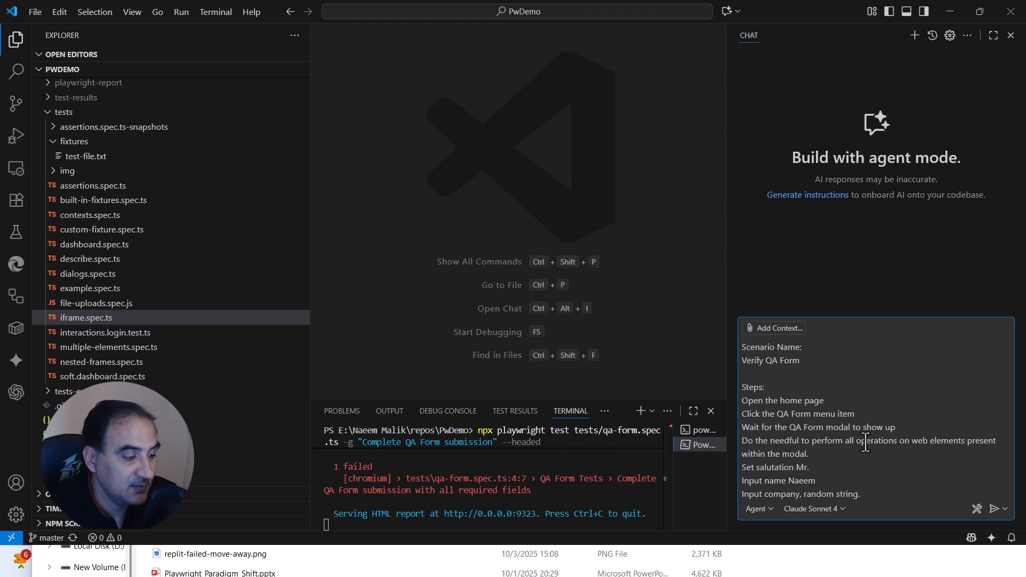
scroll("down", 3)
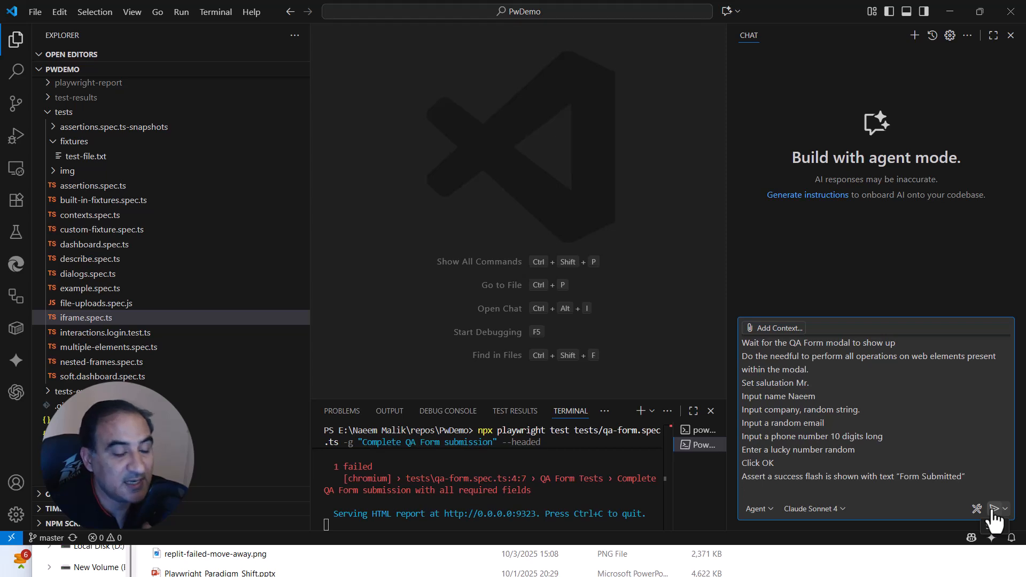
Send the scenario to the agent and allow it to run npx playwright test on qa-form.spec.ts
left_click(995, 509)
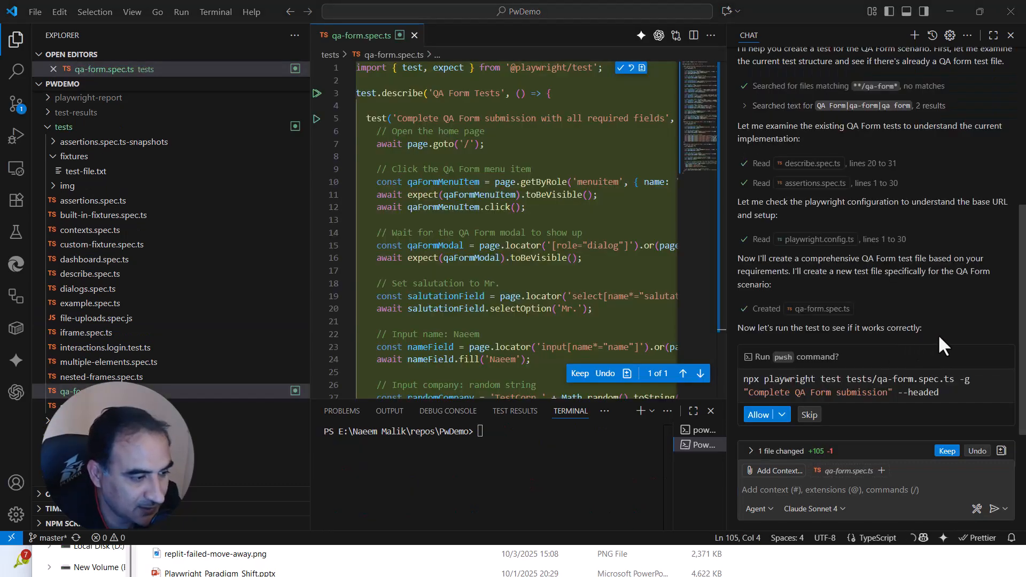
mouse_move(790, 343)
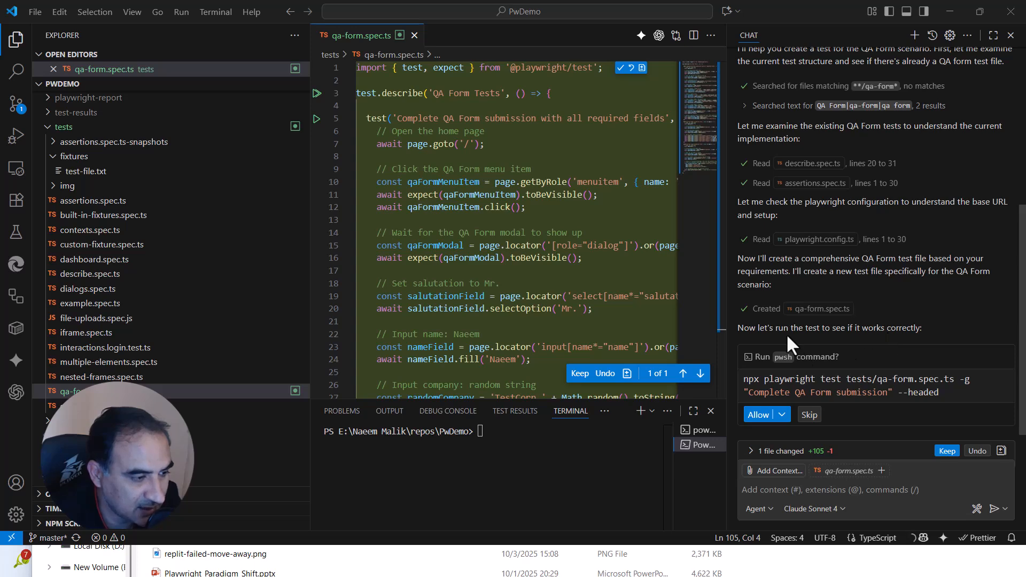
mouse_move(871, 346)
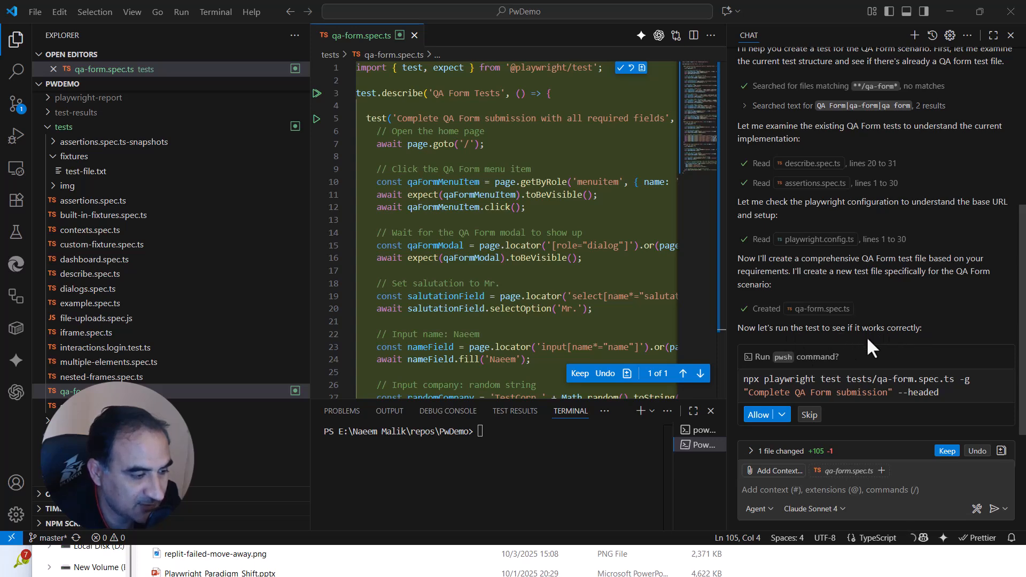
mouse_move(927, 416)
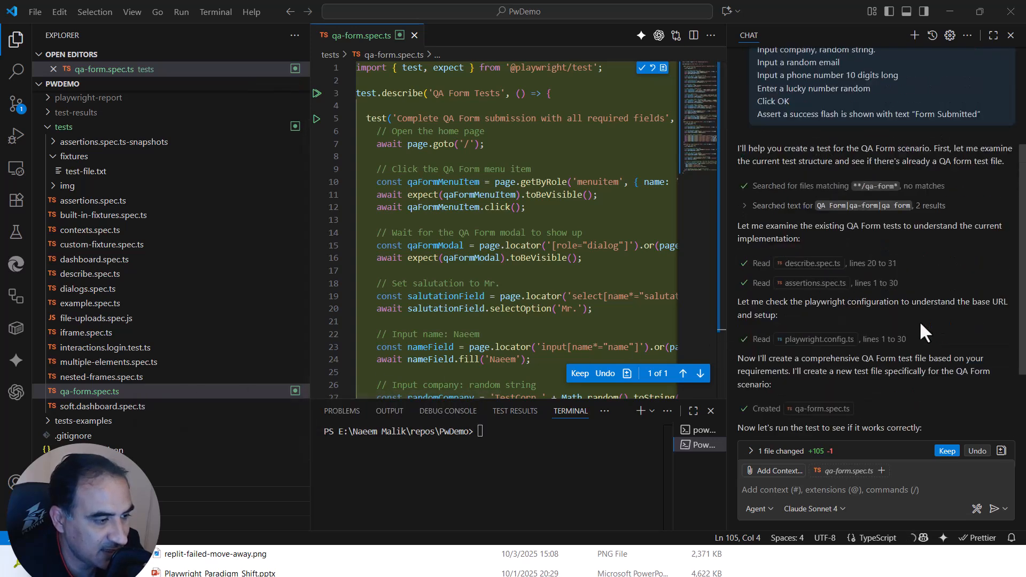
scroll("down", 3)
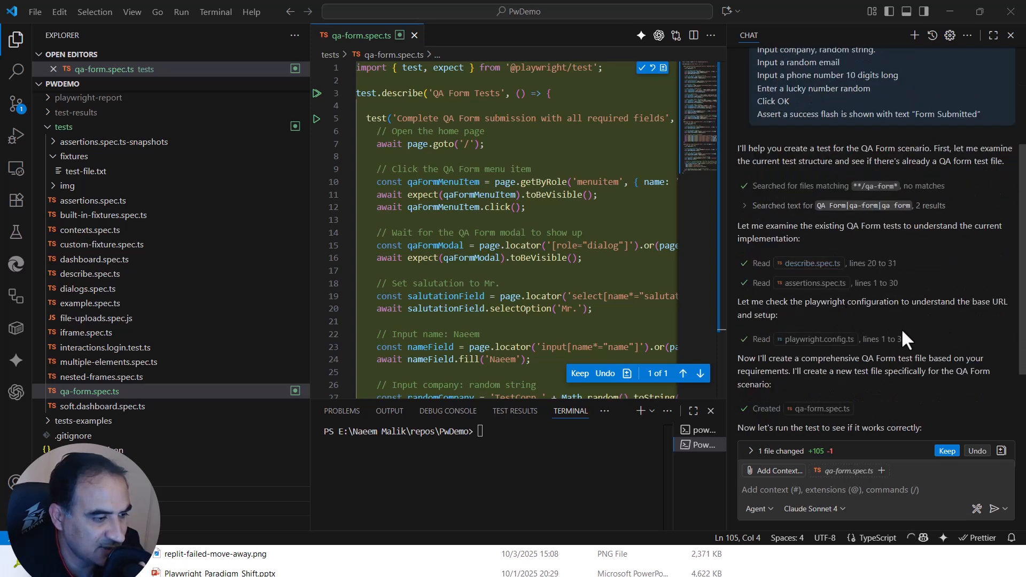
scroll("down", 3)
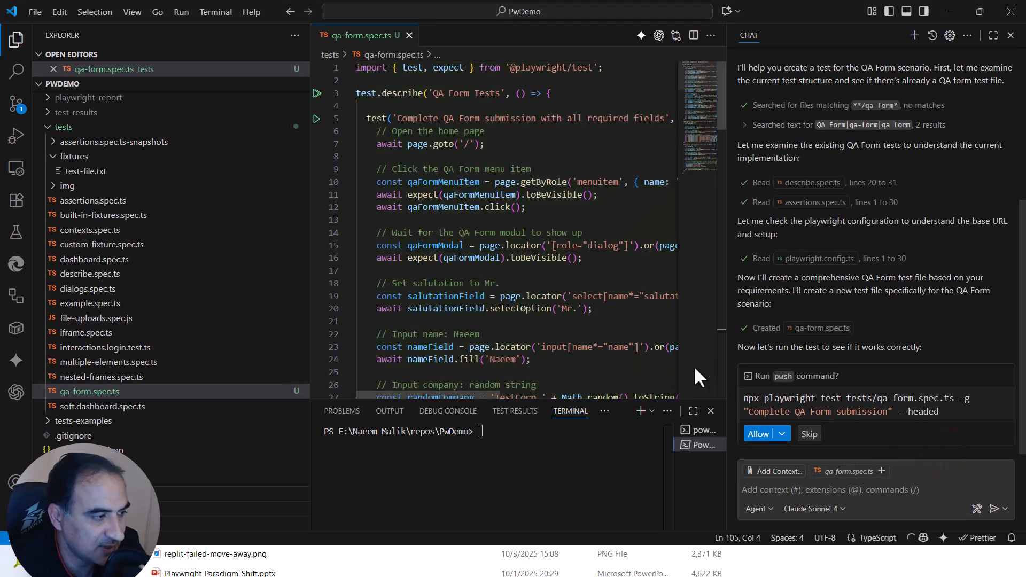
mouse_move(719, 378)
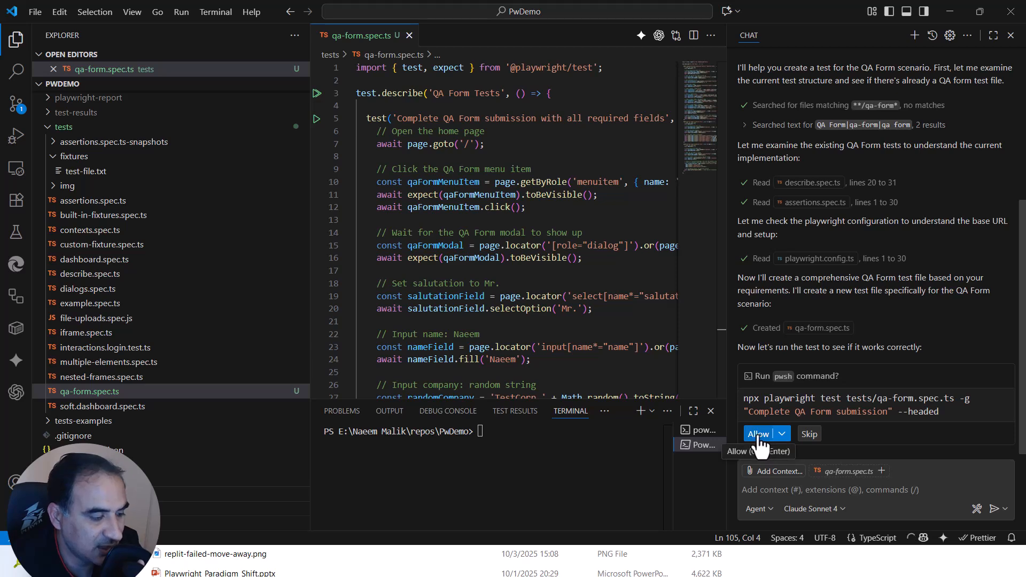
left_click(758, 434)
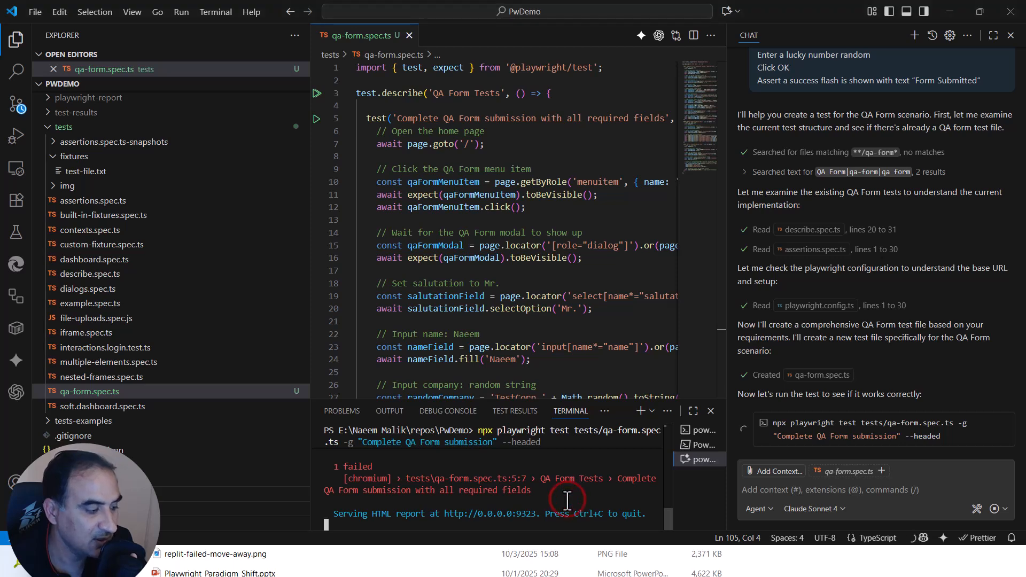
mouse_move(613, 422)
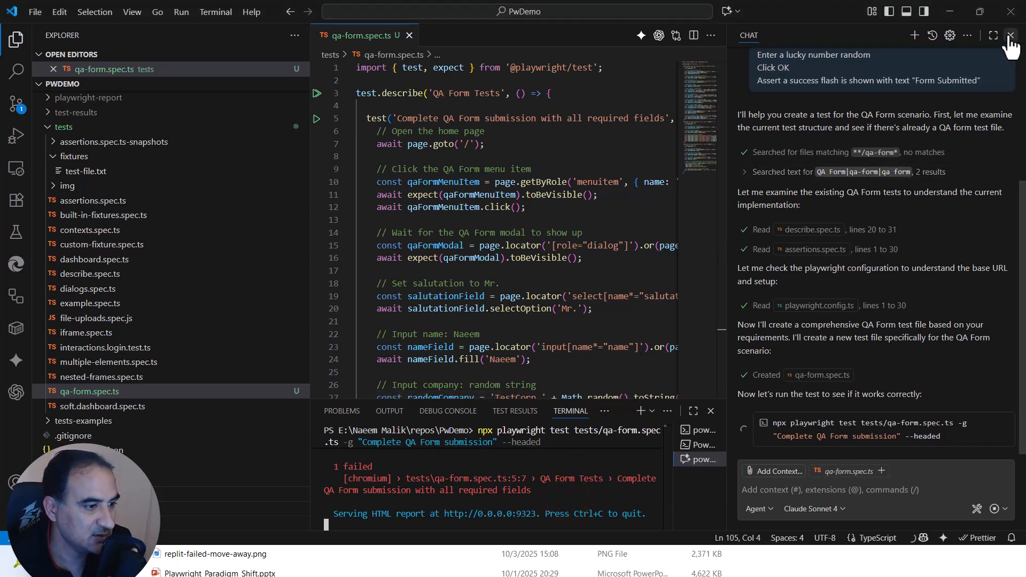
Filter the Playwright report to Failed tests and copy the name-field strict-mode error as a prompt
left_click(1009, 35)
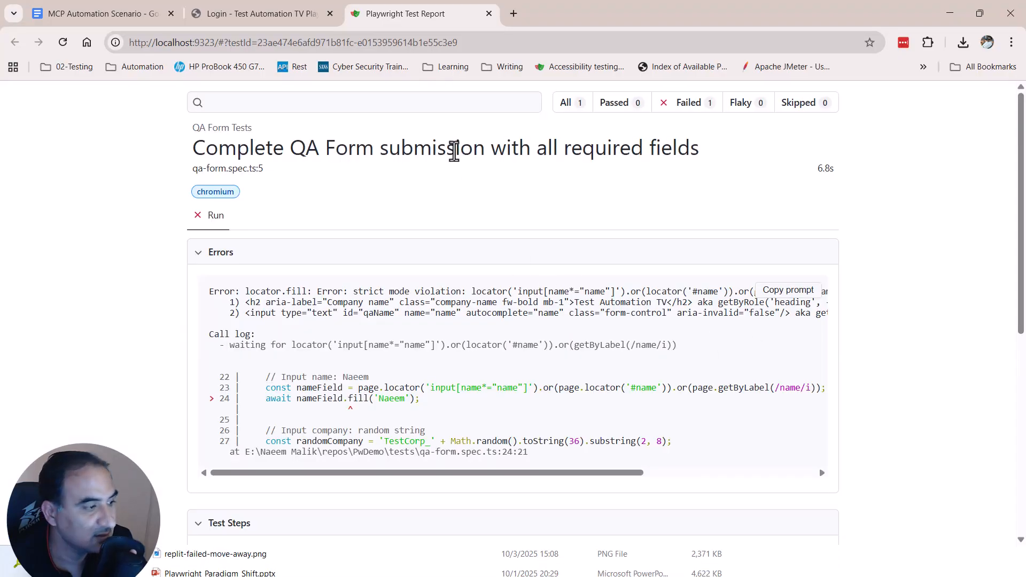
mouse_move(398, 368)
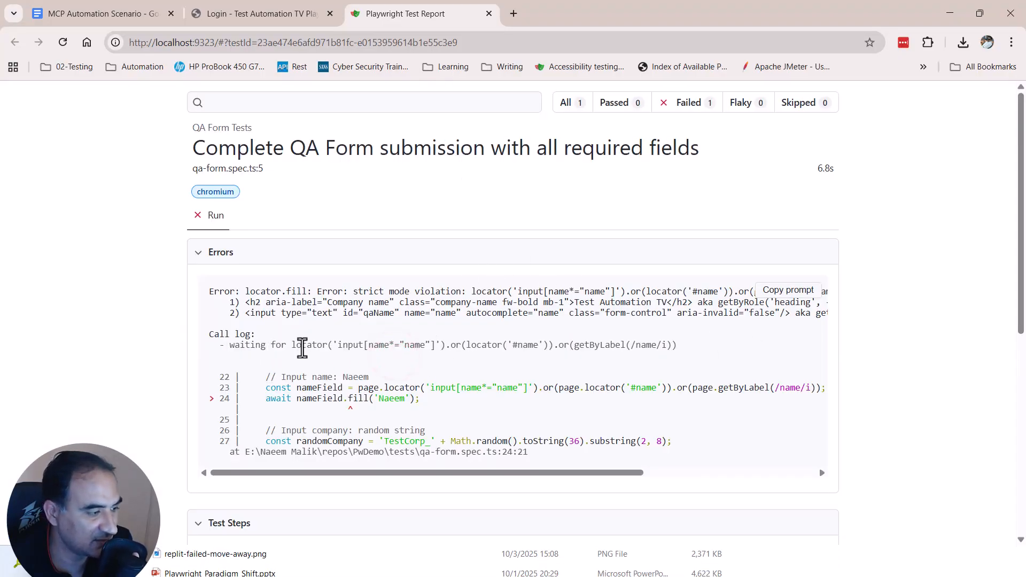
scroll("down", 3)
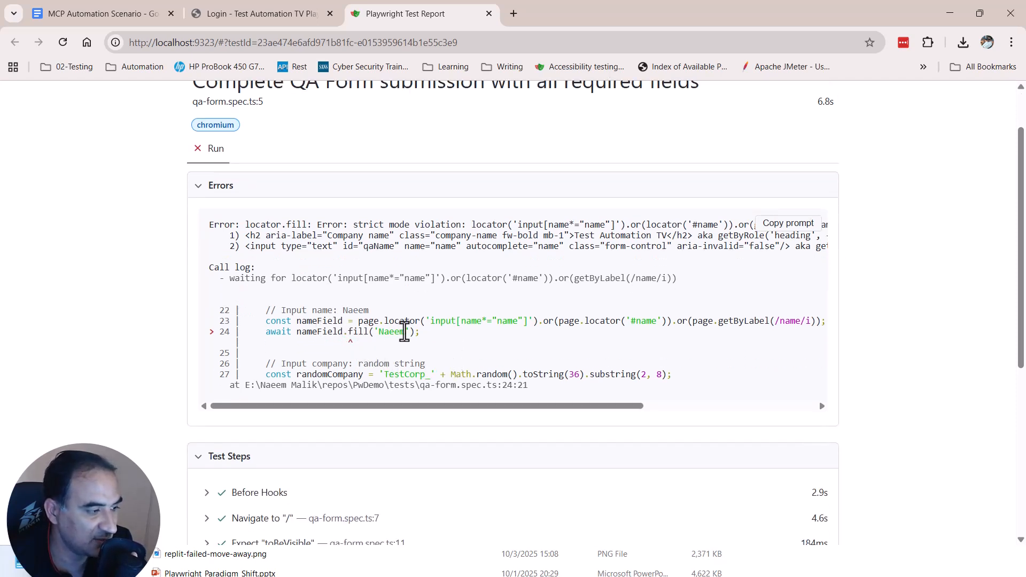
mouse_move(448, 345)
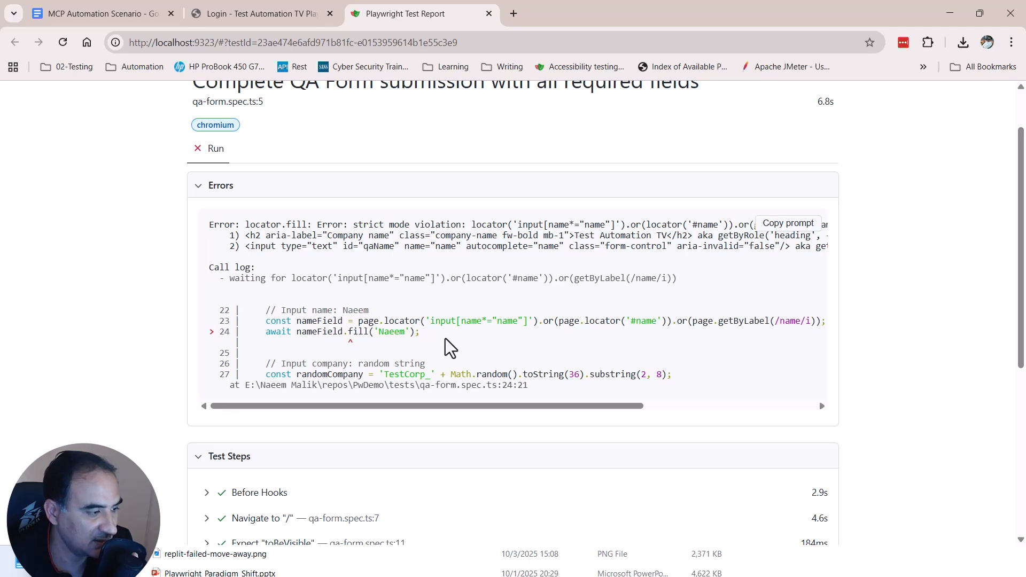
scroll("down", 3)
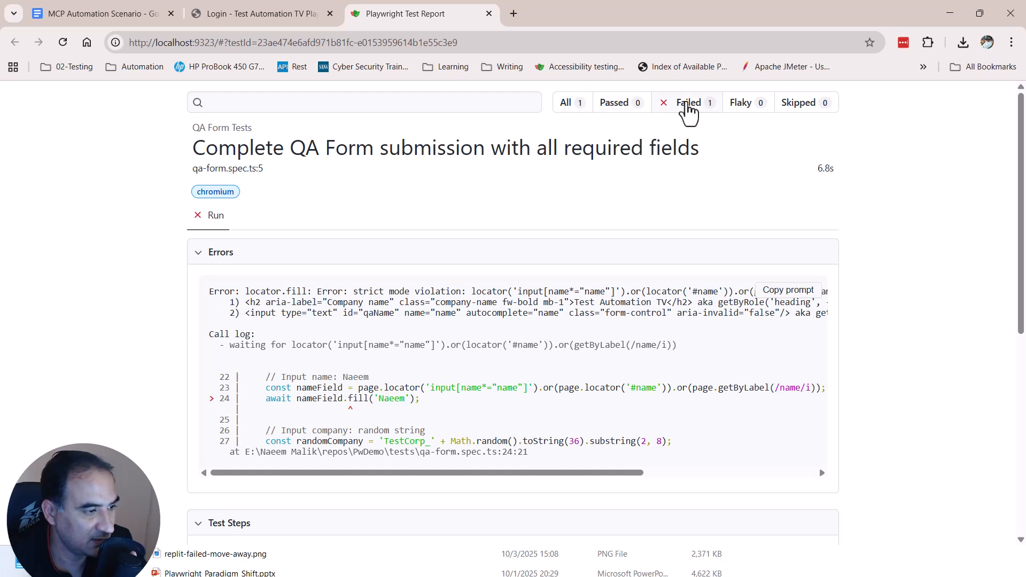
left_click(688, 102)
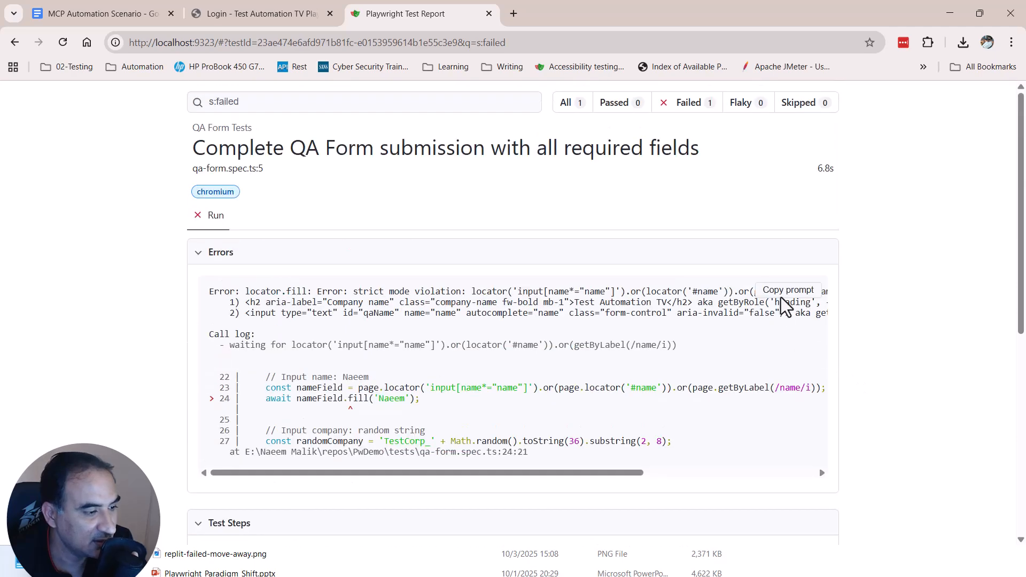
left_click(787, 289)
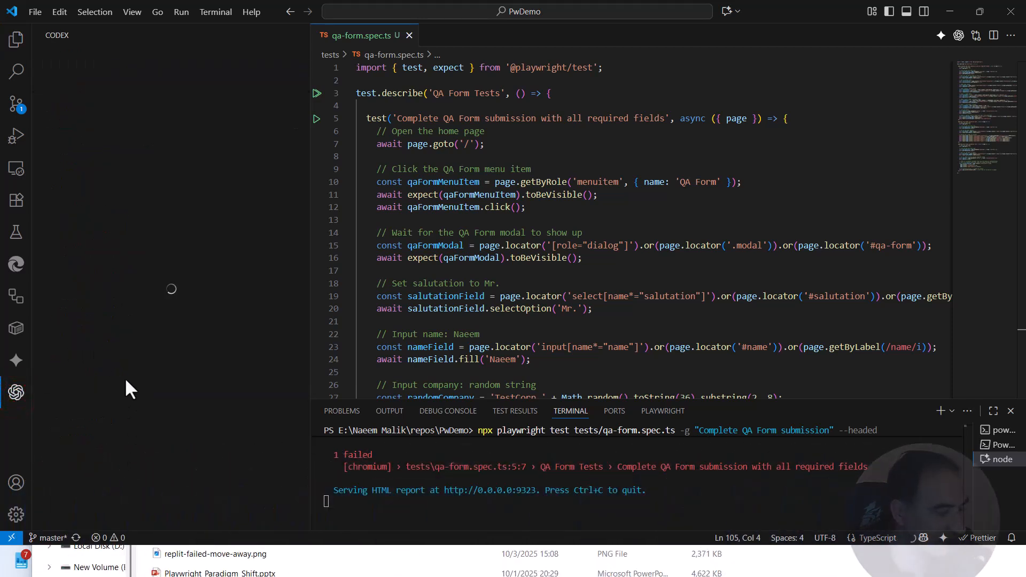
mouse_move(136, 373)
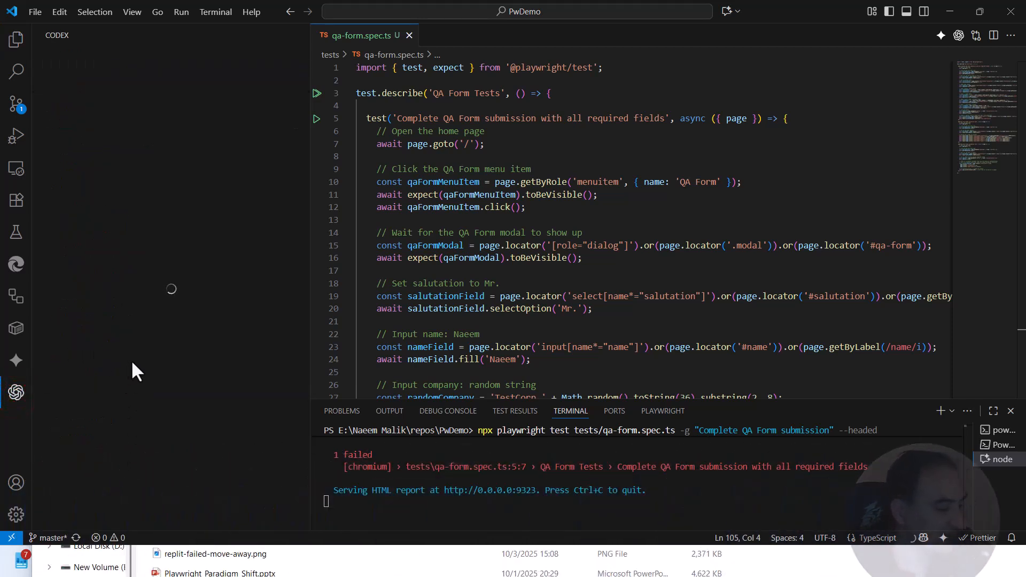
mouse_move(176, 467)
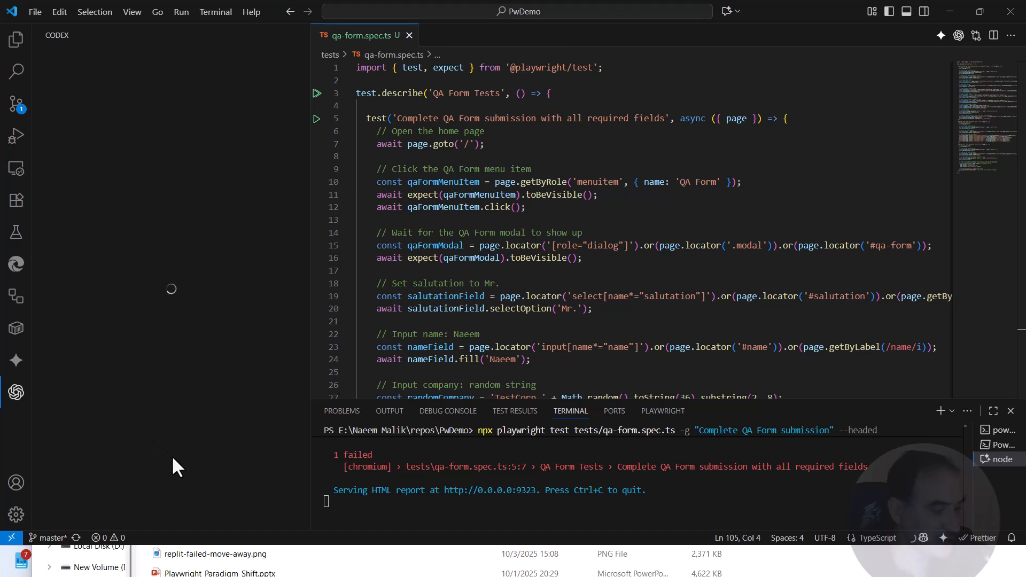
Paste the copied failure prompt into the Codex chat and send it
right_click(173, 456)
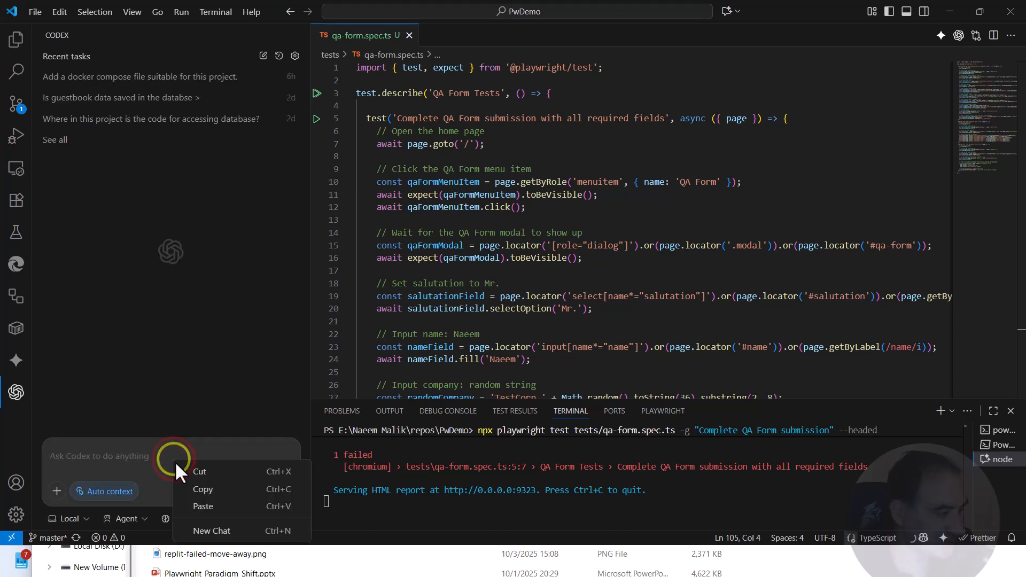
left_click(203, 505)
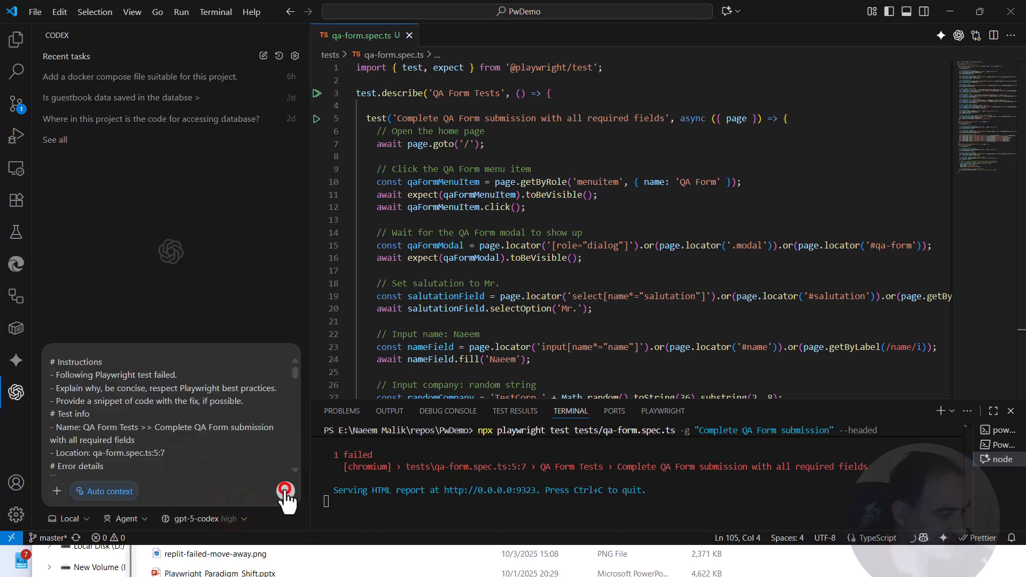
left_click(284, 491)
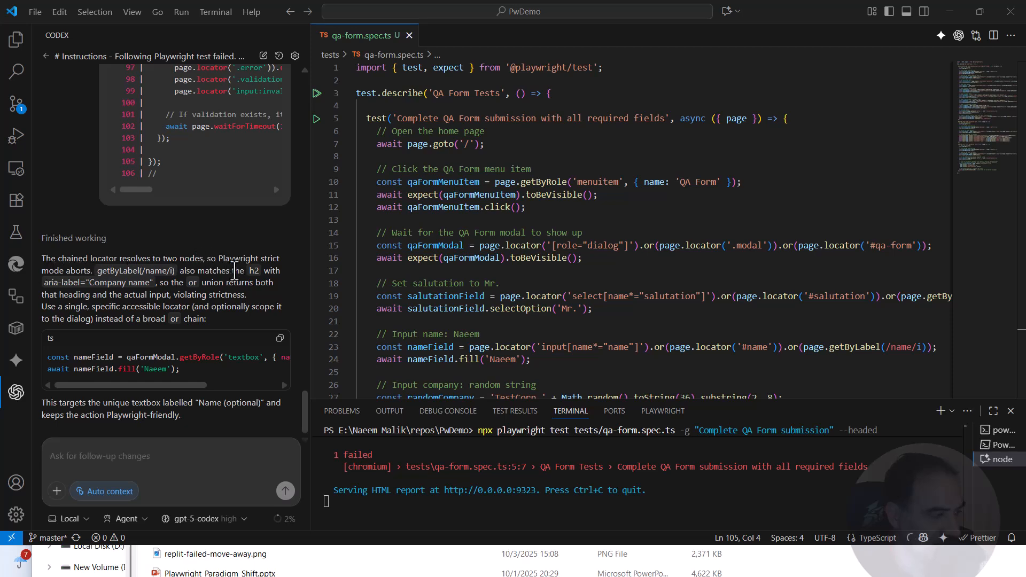
mouse_move(173, 357)
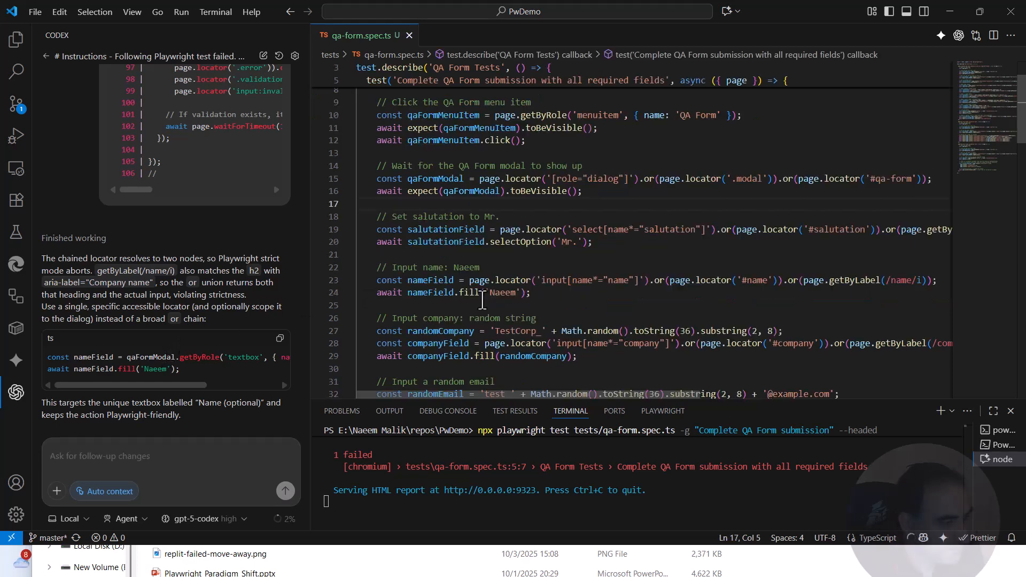
Replace the nameField line in qa-form.spec.ts with Codex's role-based textbox locator
double_click(425, 292)
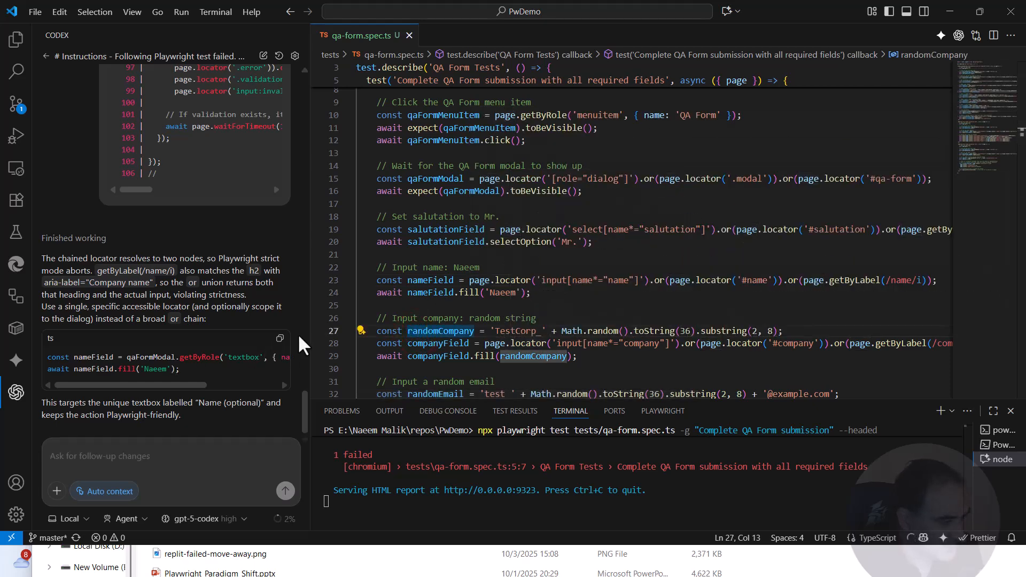
left_click(280, 339)
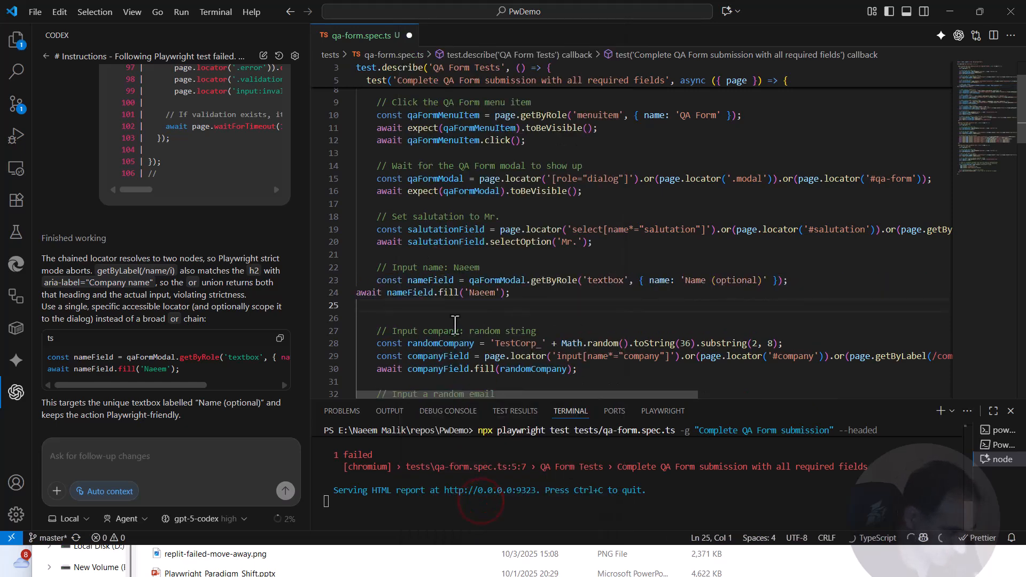
left_click(415, 293)
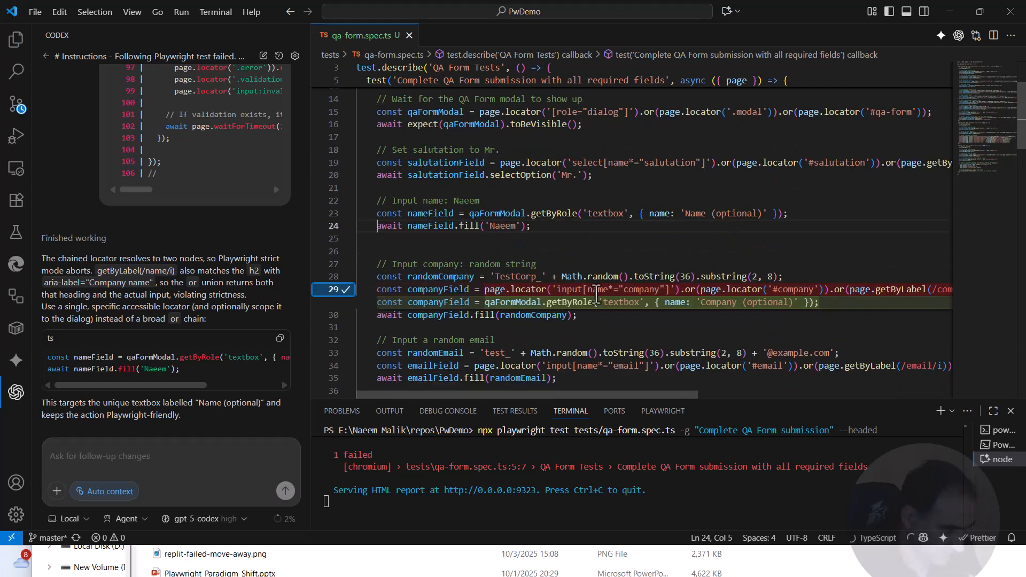
scroll("down", 3)
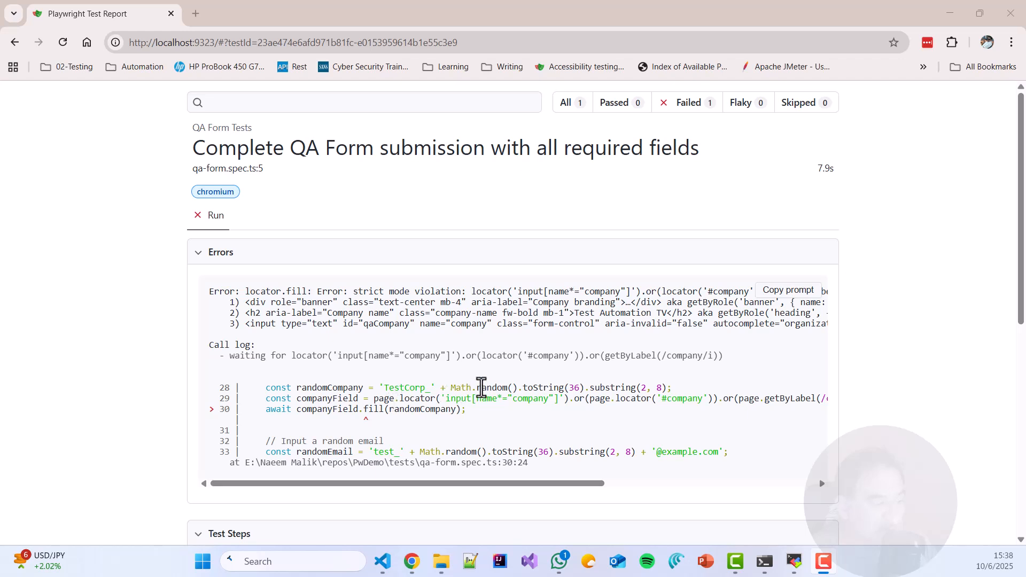
mouse_move(455, 413)
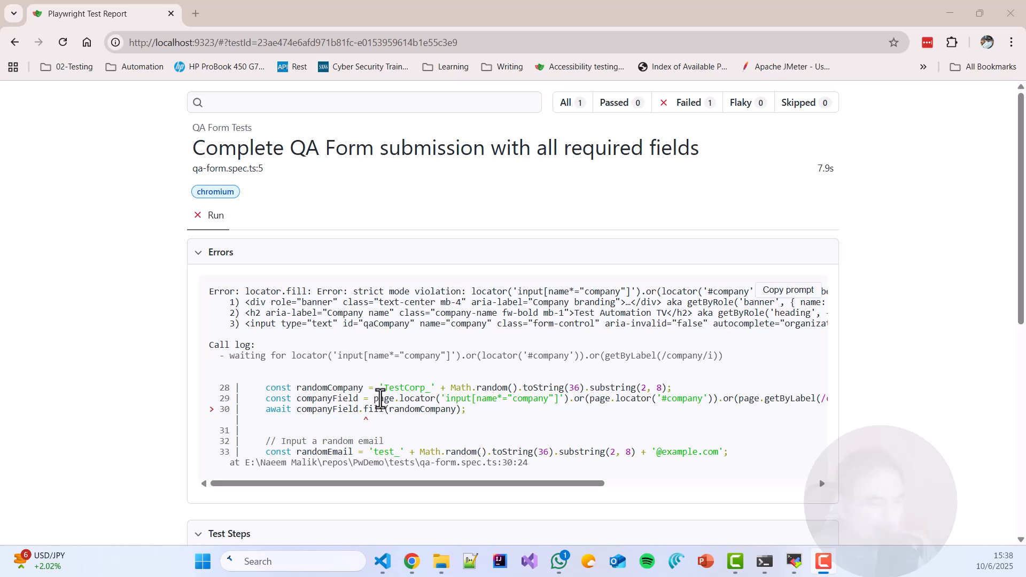
Select part of the companyField locator code flagged by the line 30 strict-mode error
double_click(383, 398)
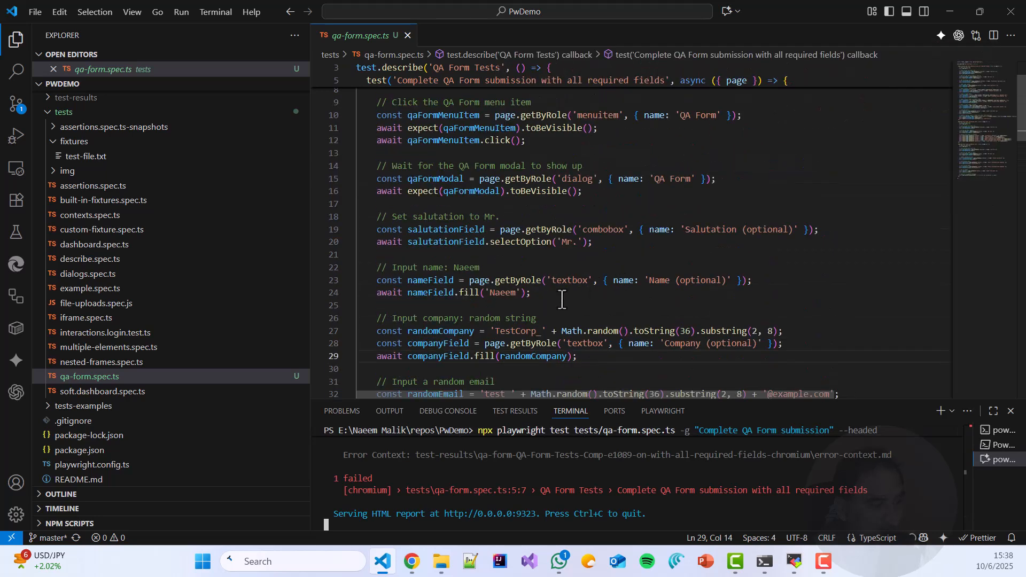
Change the companyField locator's scope from page to qaFormModal
double_click(428, 212)
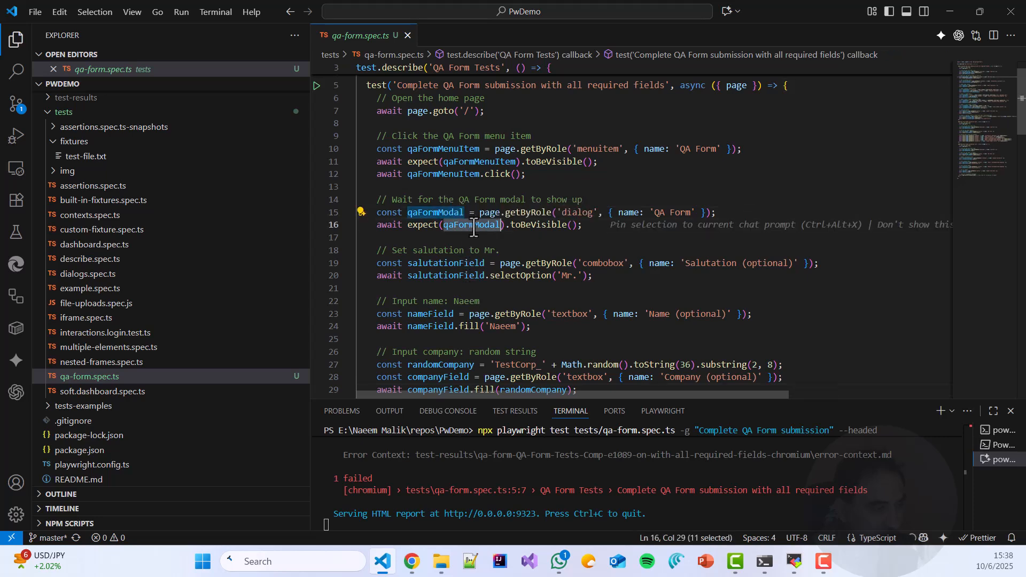
right_click(472, 224)
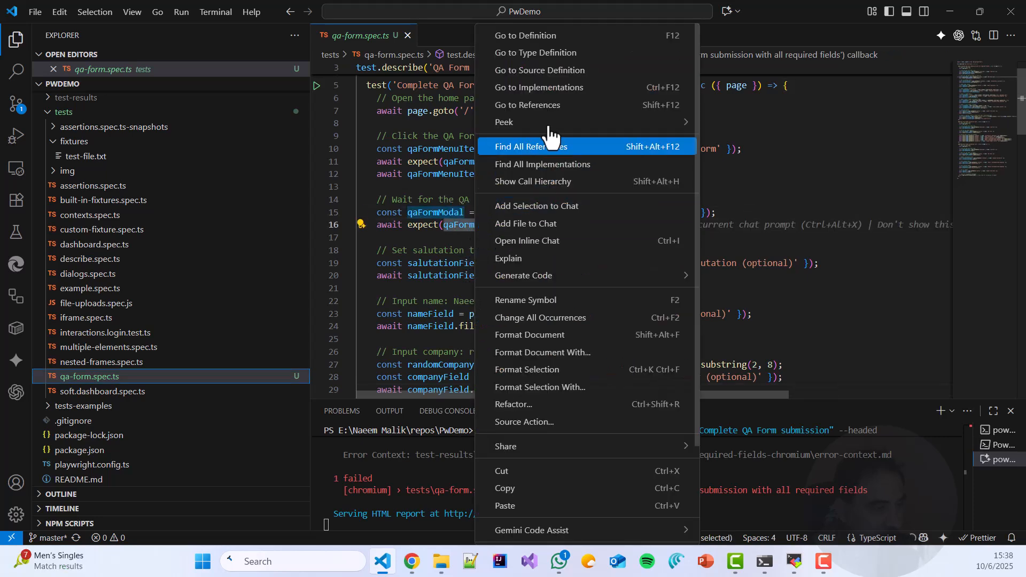
mouse_move(542, 494)
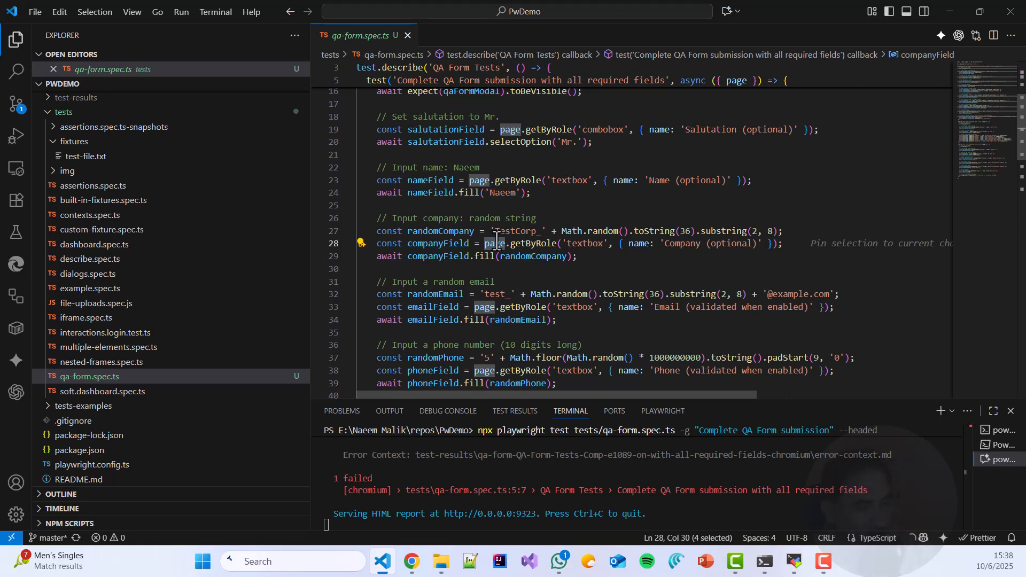
type("qaFormModal")
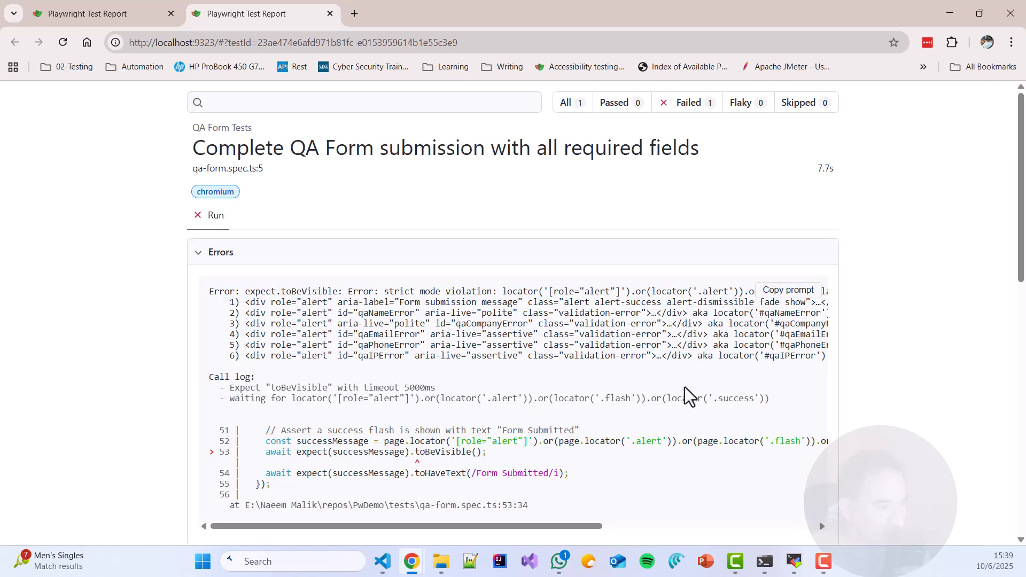
mouse_move(675, 413)
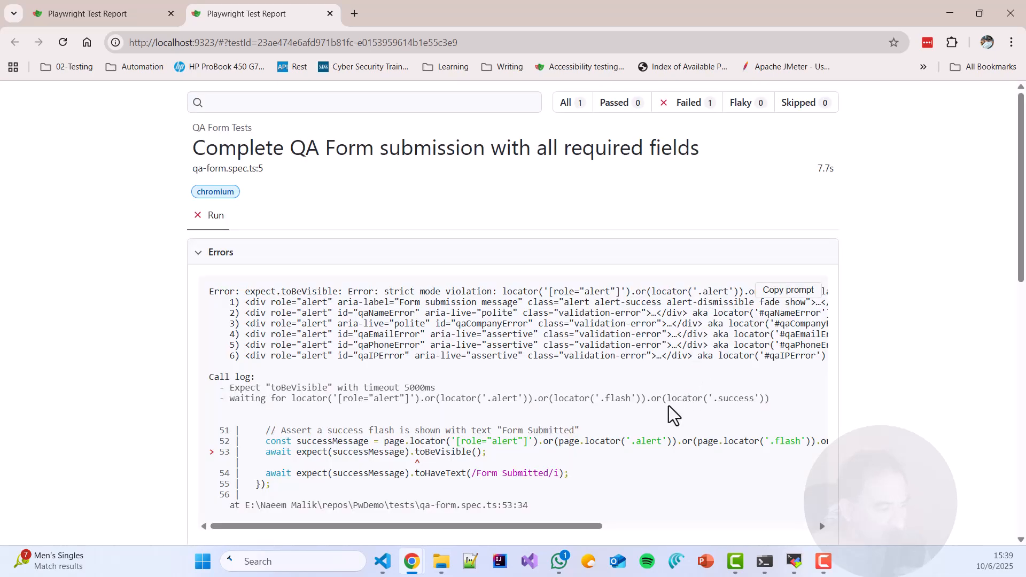
Copy the success-alert strict-mode violation error from the report as a prompt for Codex
scroll("down", 3)
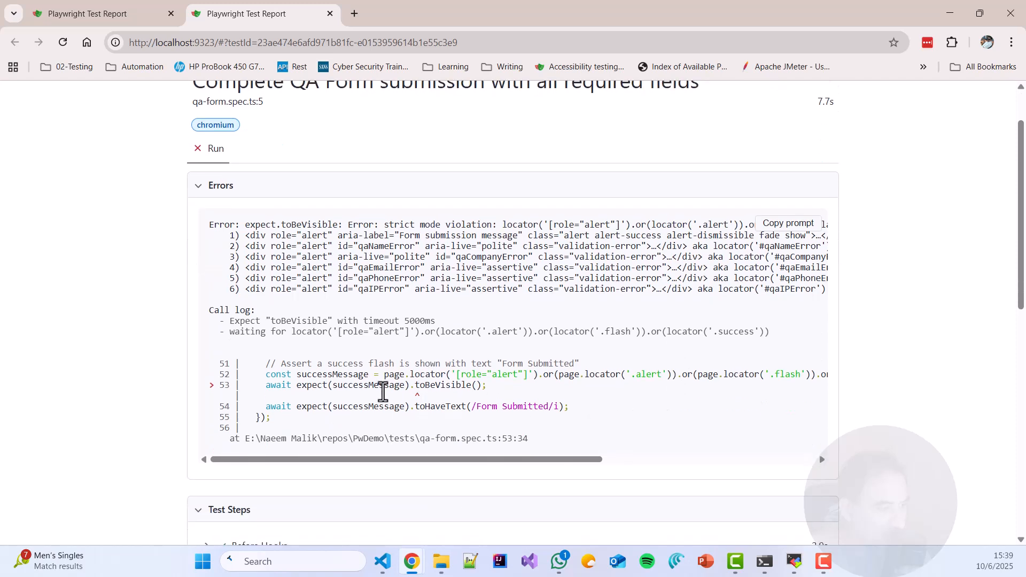
double_click(368, 385)
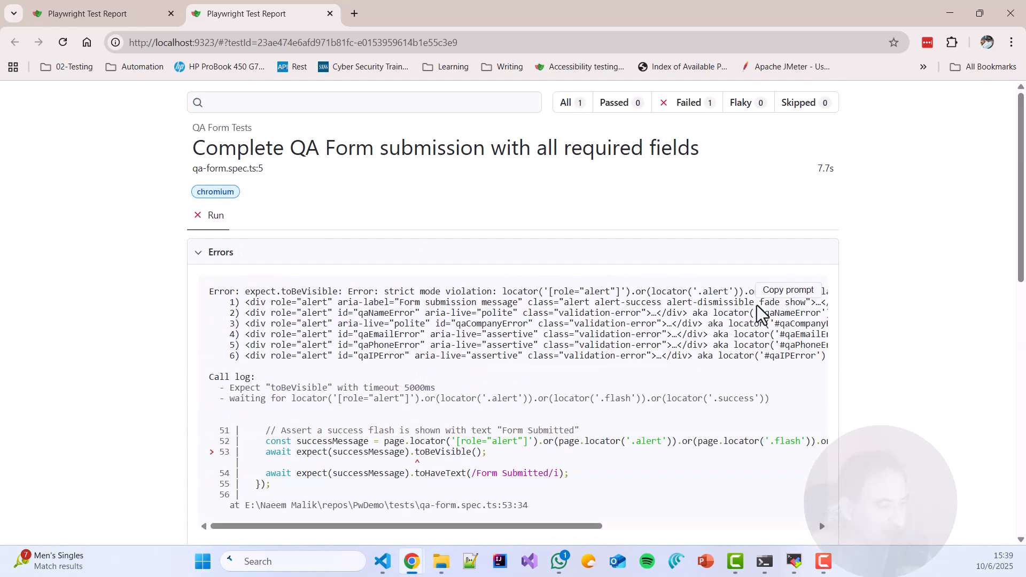
left_click(787, 290)
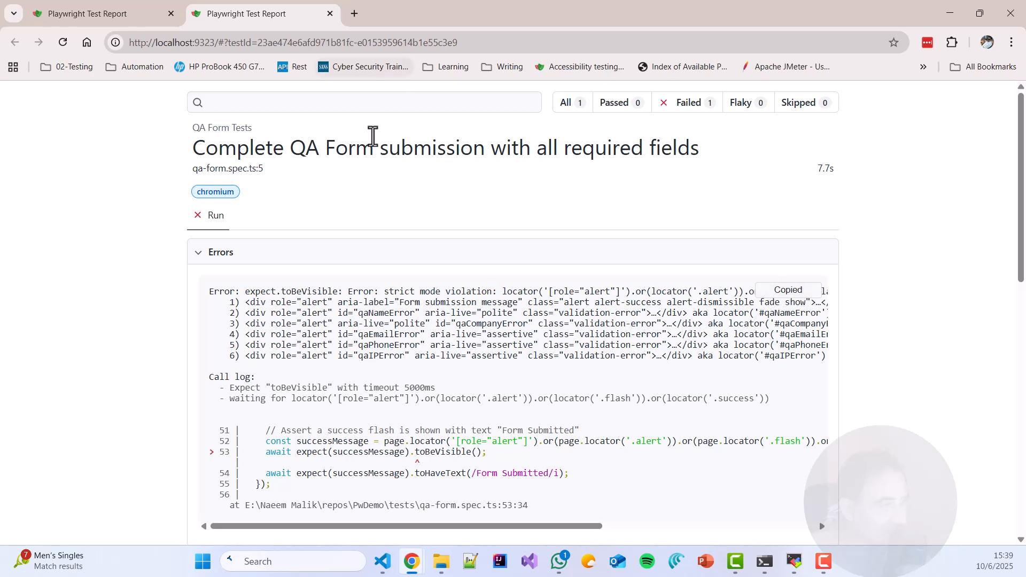
mouse_move(383, 561)
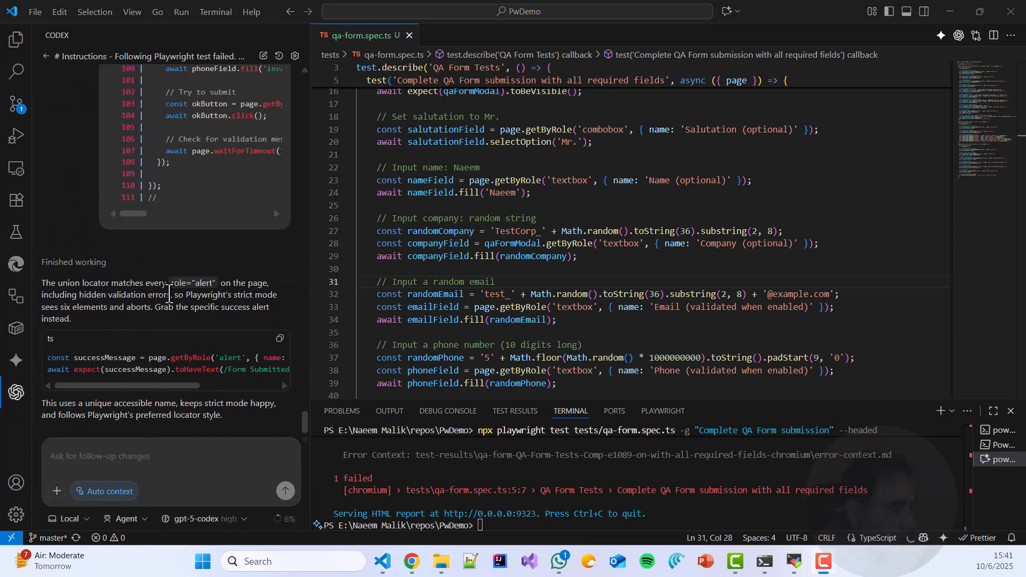
mouse_move(197, 357)
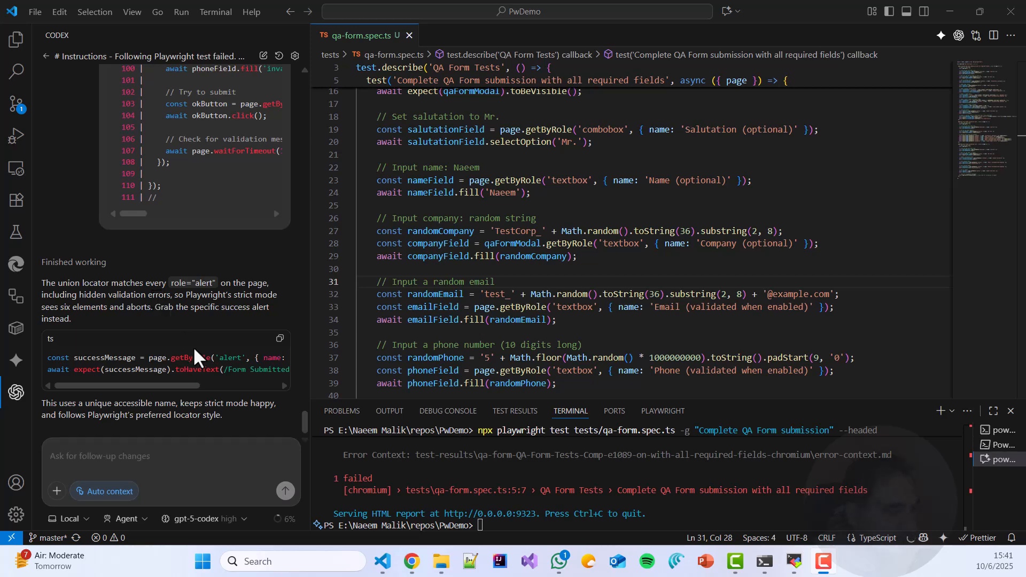
mouse_move(280, 342)
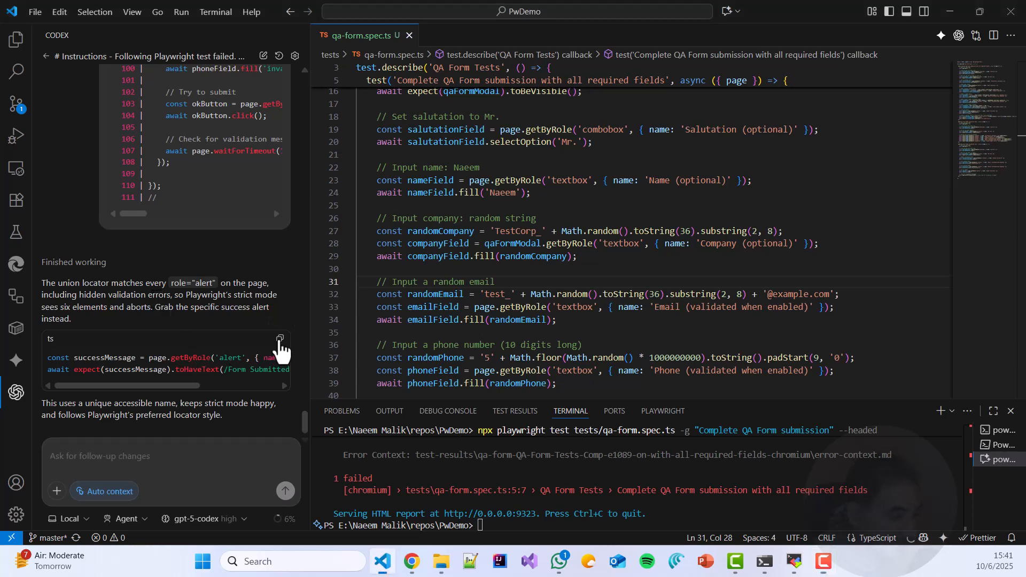
Scroll through the Codex reply to reach its named success-alert locator snippet
scroll("down", 3)
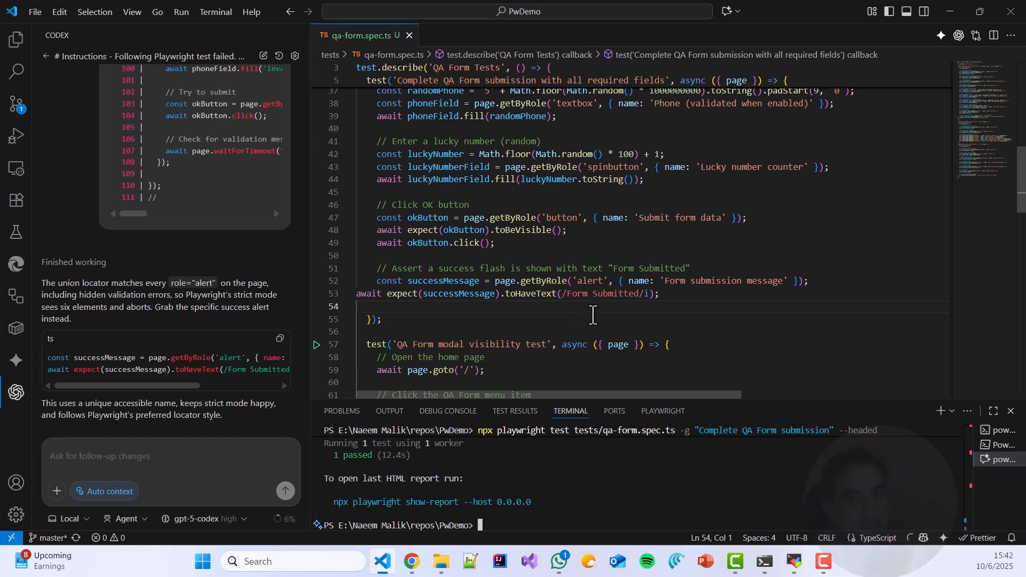
mouse_move(670, 331)
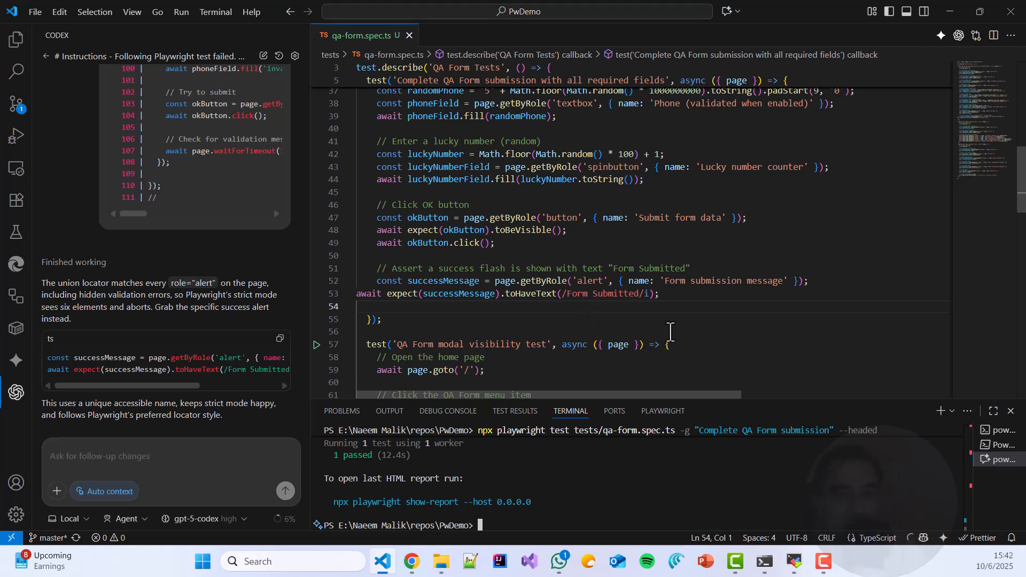